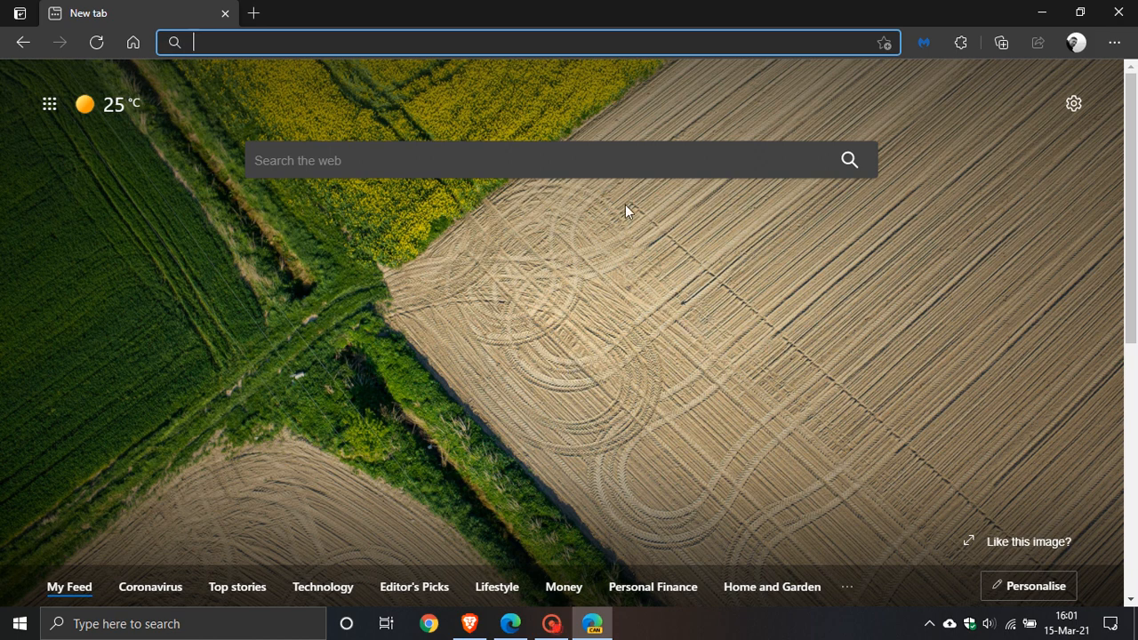
pyautogui.moveTo(530, 324)
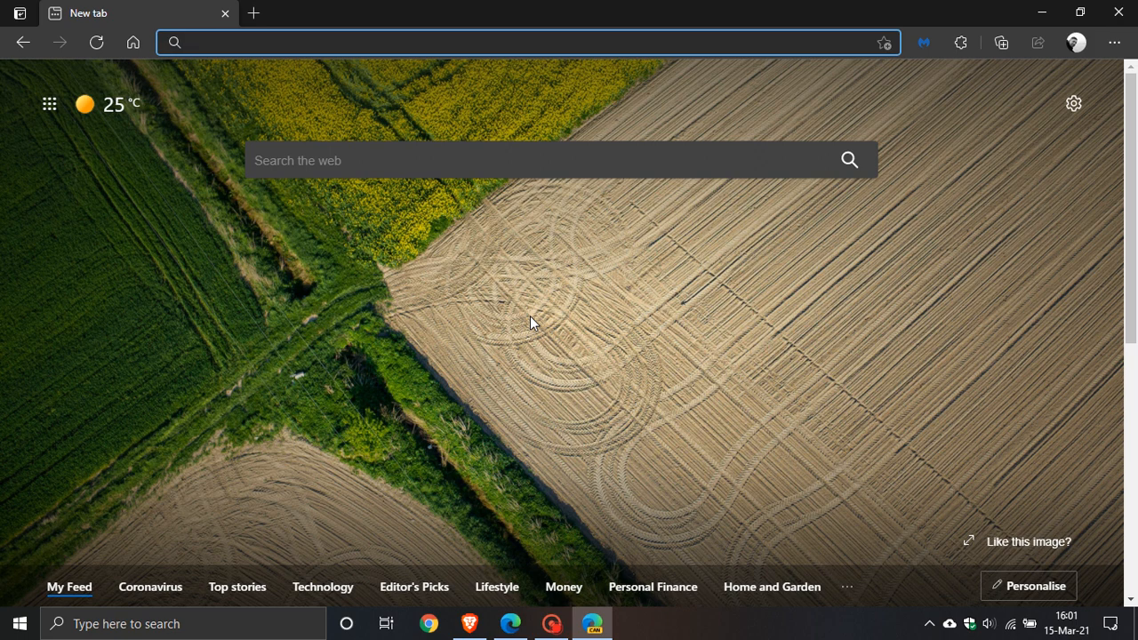
# On edge://flags, find the 'picker' flag and set 'Enable picker for color based themes' to Enabled.
pyautogui.click(356, 43)
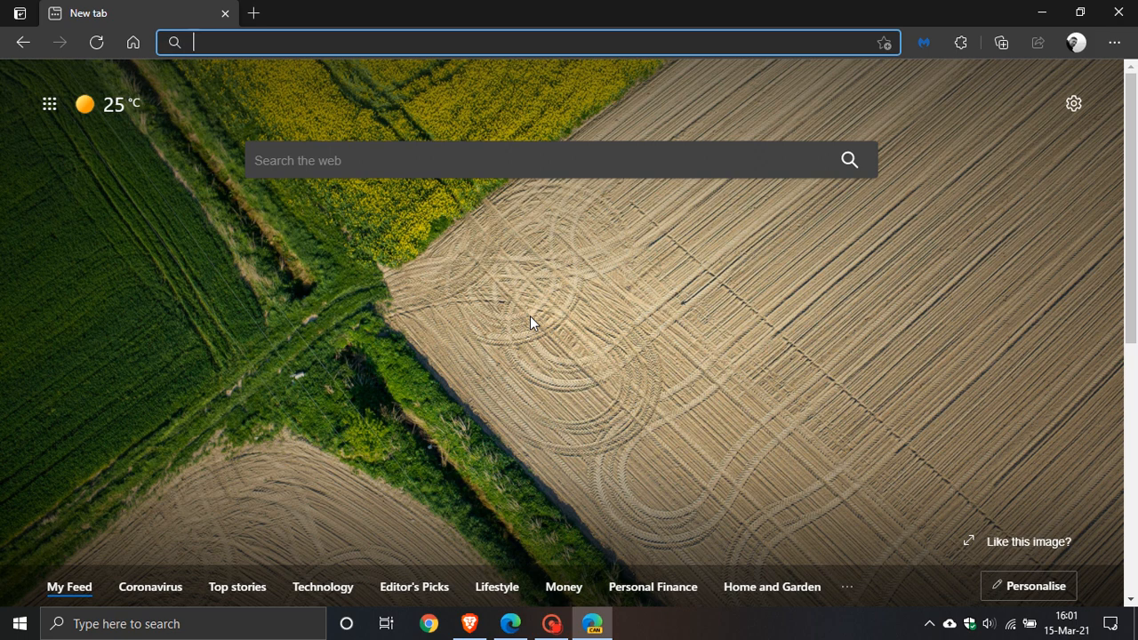
pyautogui.moveTo(579, 338)
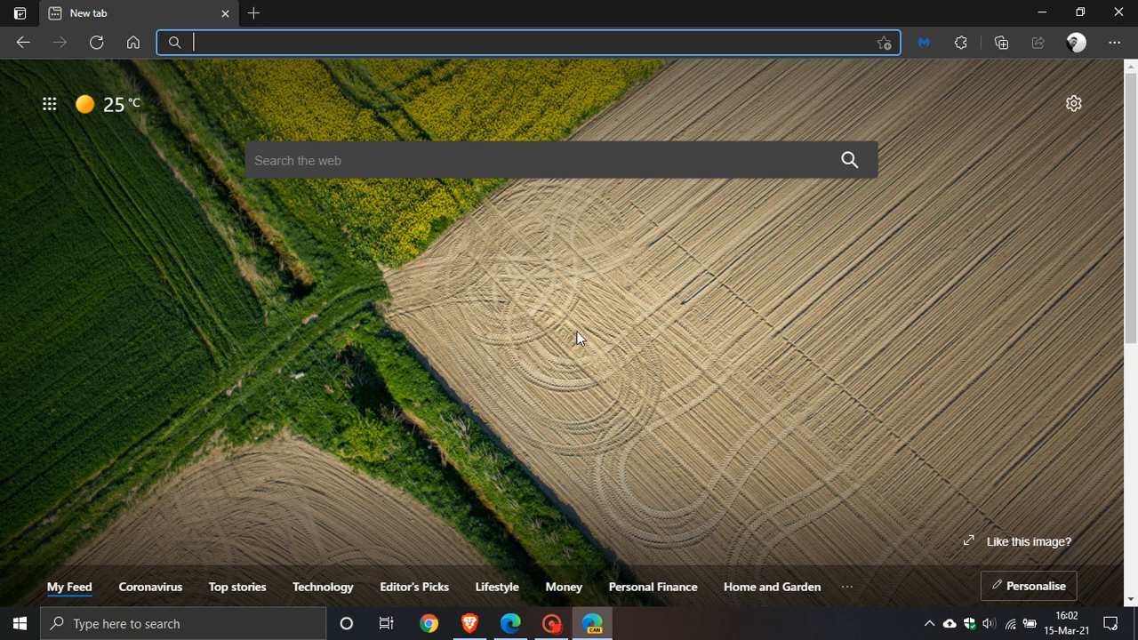
pyautogui.moveTo(686, 313)
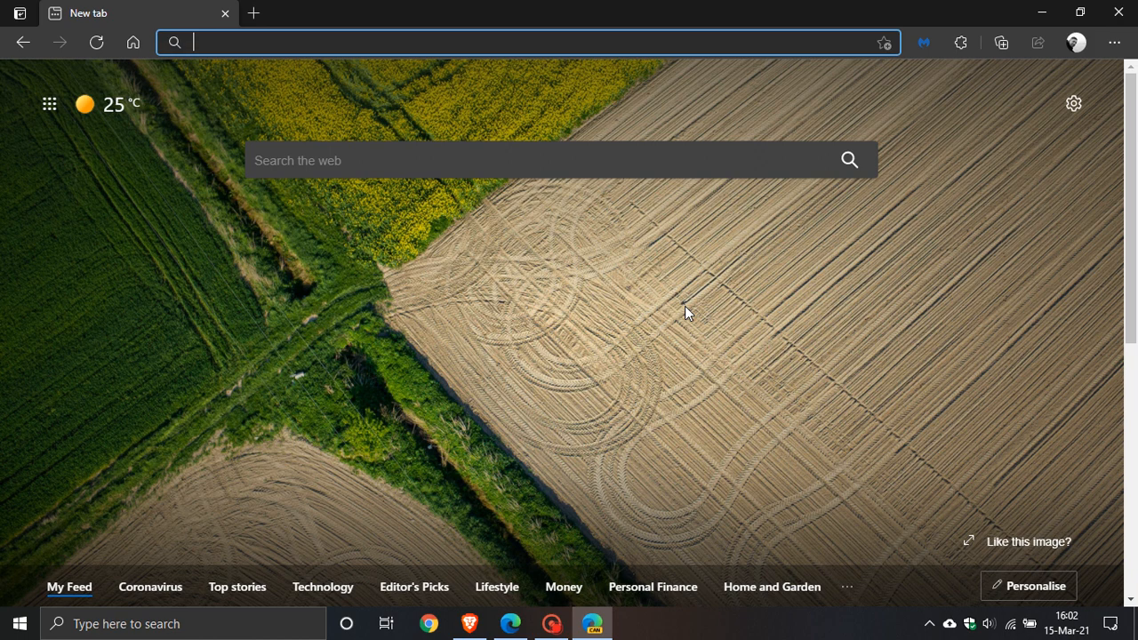
pyautogui.moveTo(441, 291)
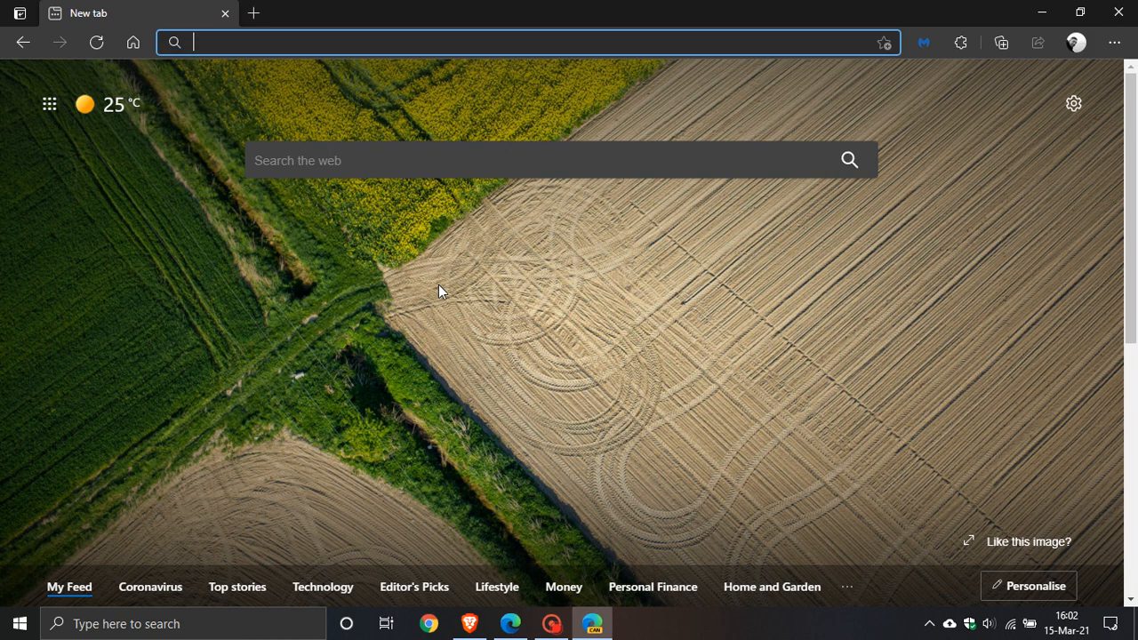
pyautogui.moveTo(336, 347)
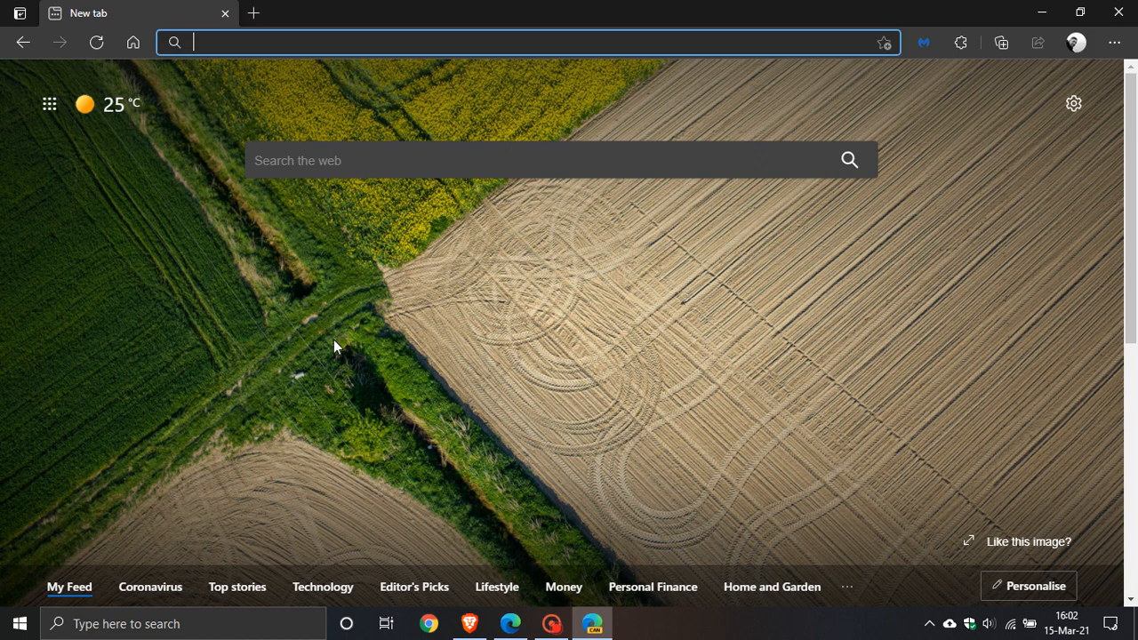
pyautogui.moveTo(337, 349)
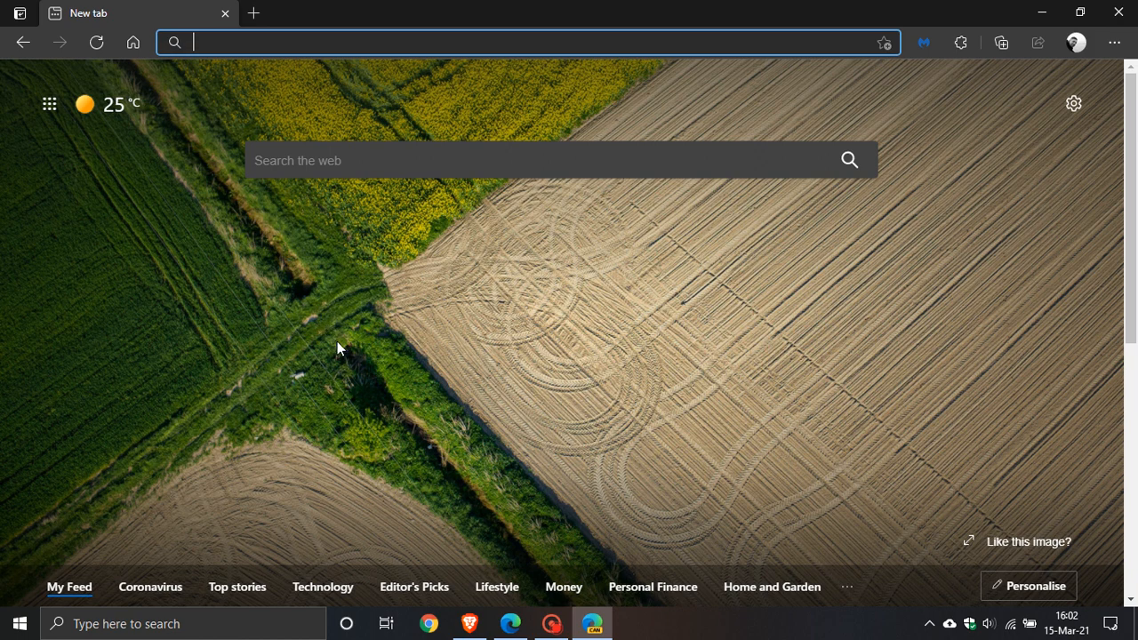
pyautogui.moveTo(390, 363)
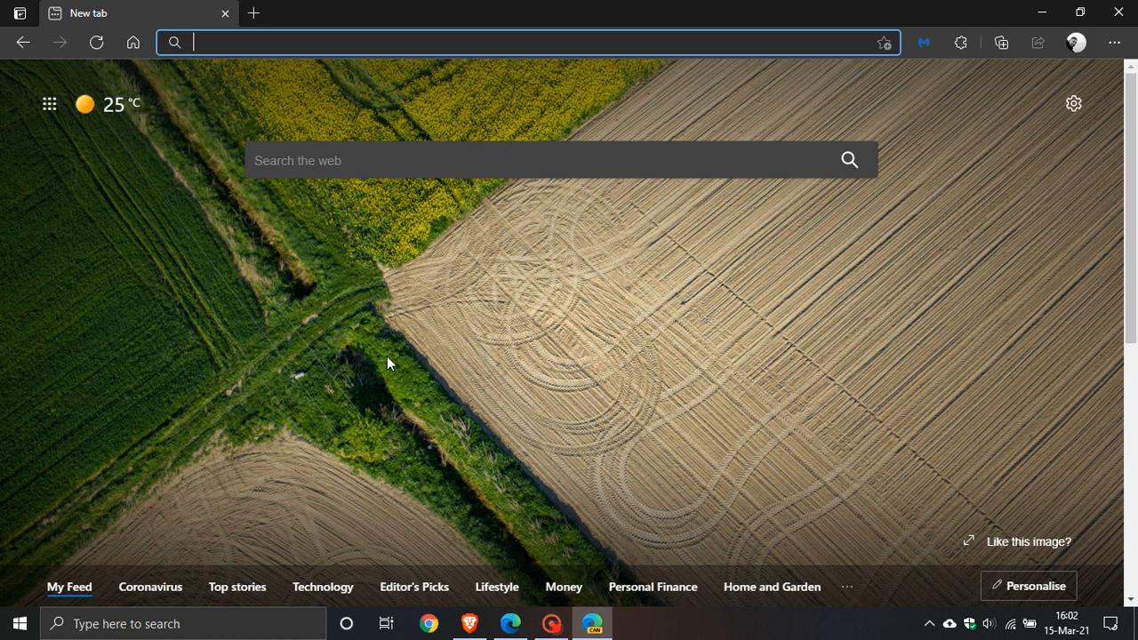
pyautogui.moveTo(445, 381)
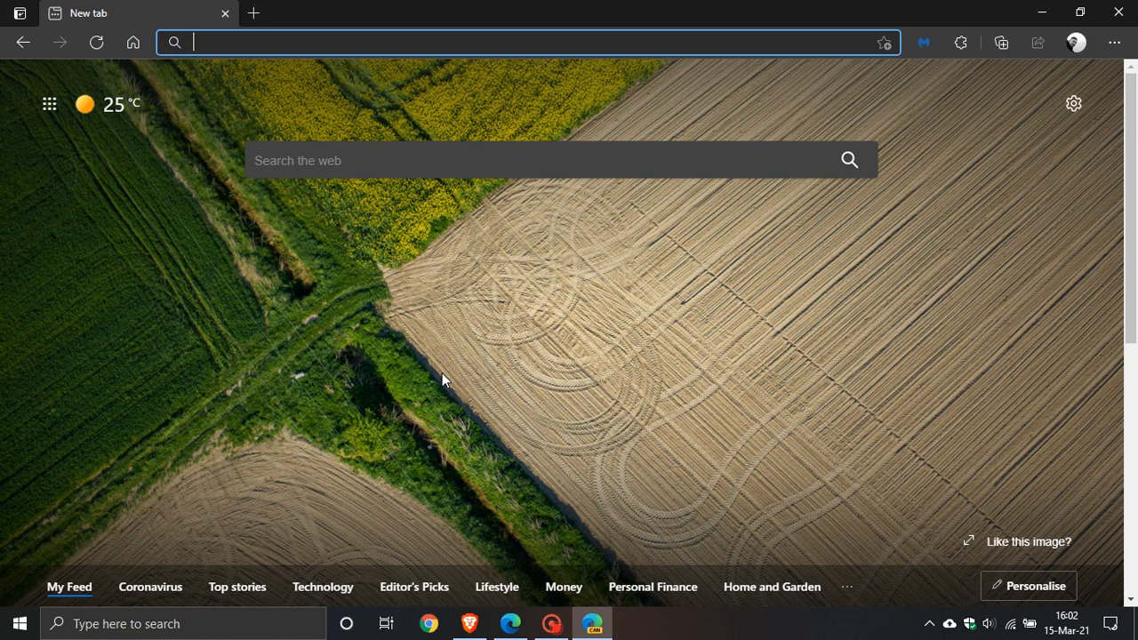
pyautogui.moveTo(605, 406)
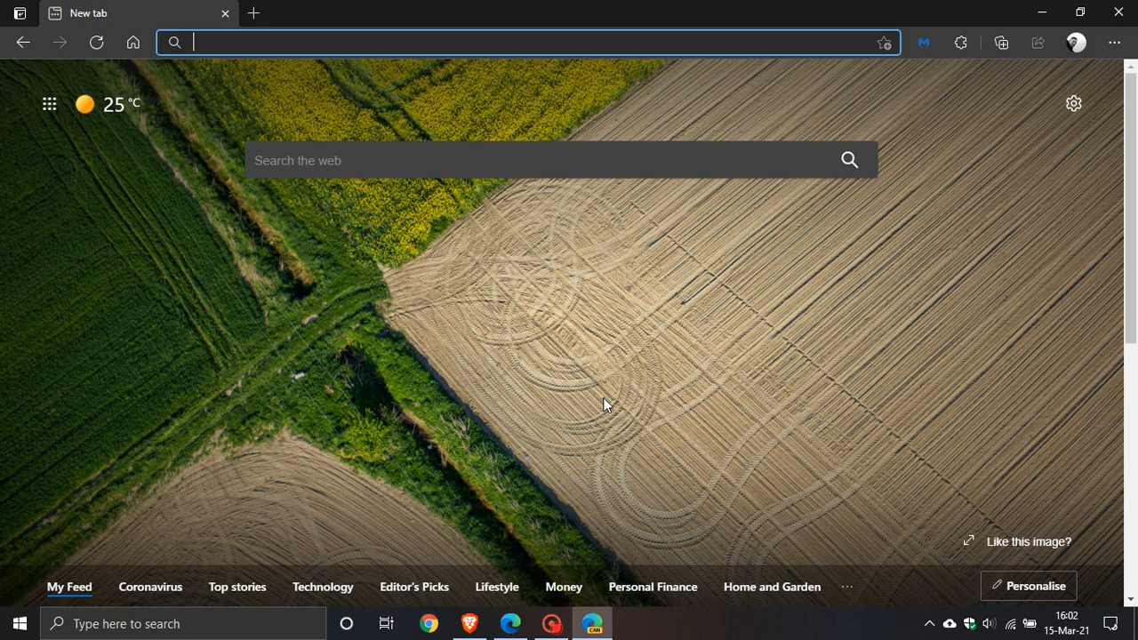
pyautogui.moveTo(523, 249)
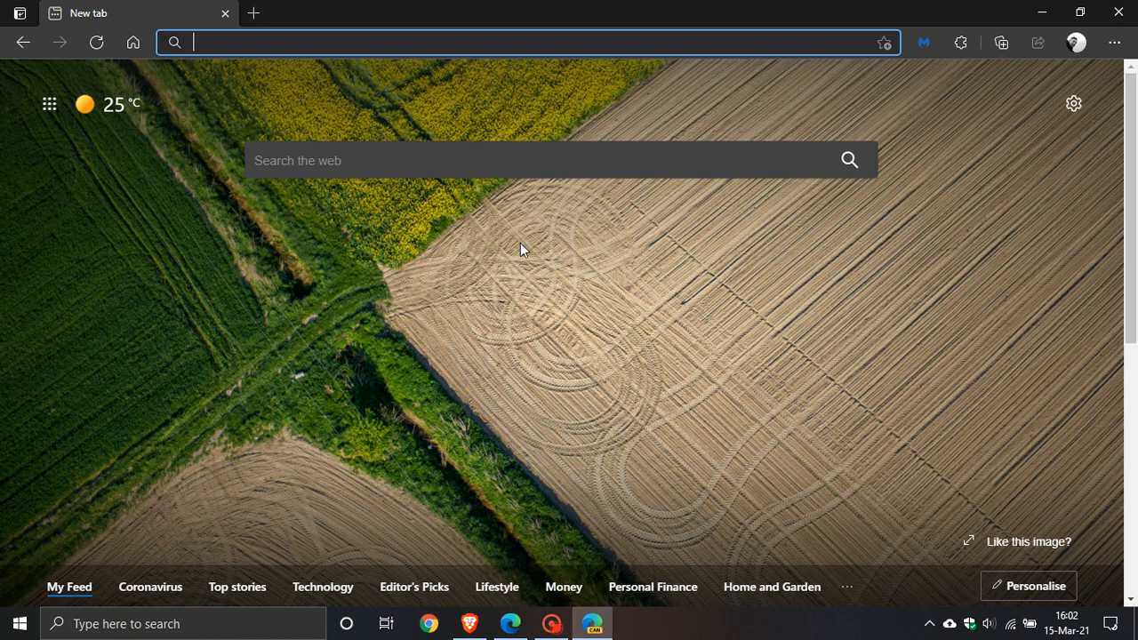
pyautogui.moveTo(412, 346)
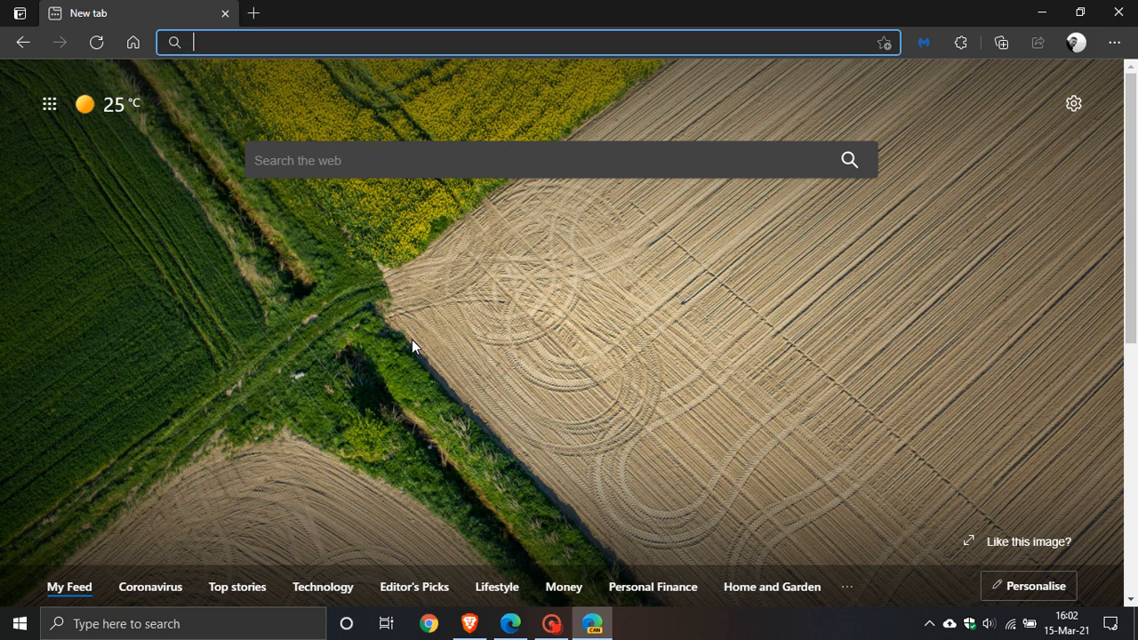
pyautogui.moveTo(449, 357)
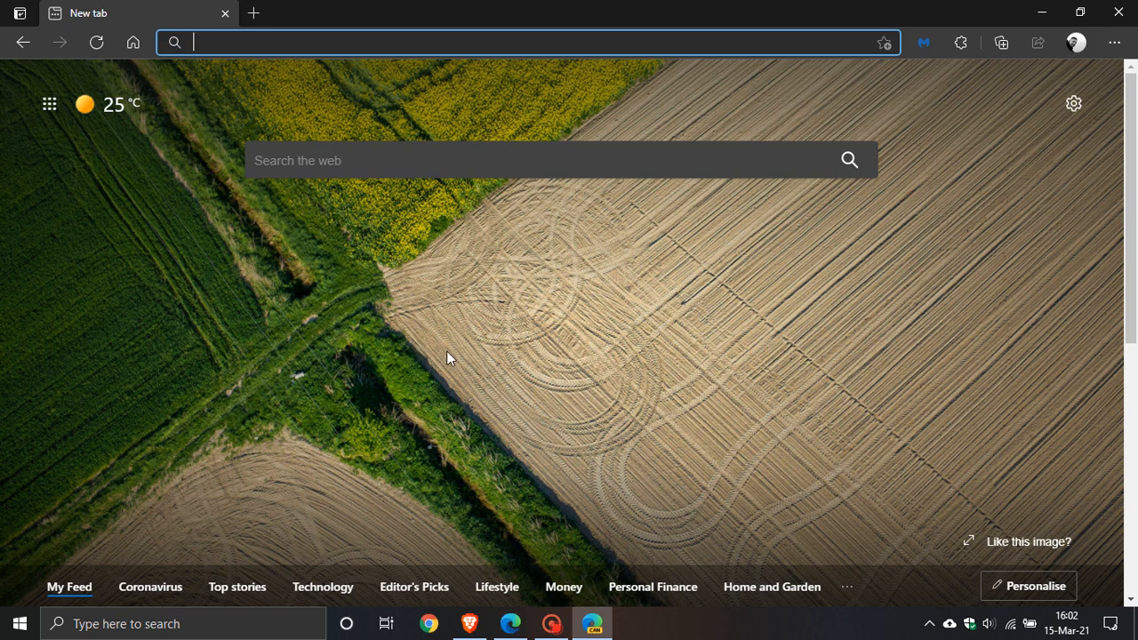
pyautogui.moveTo(427, 380)
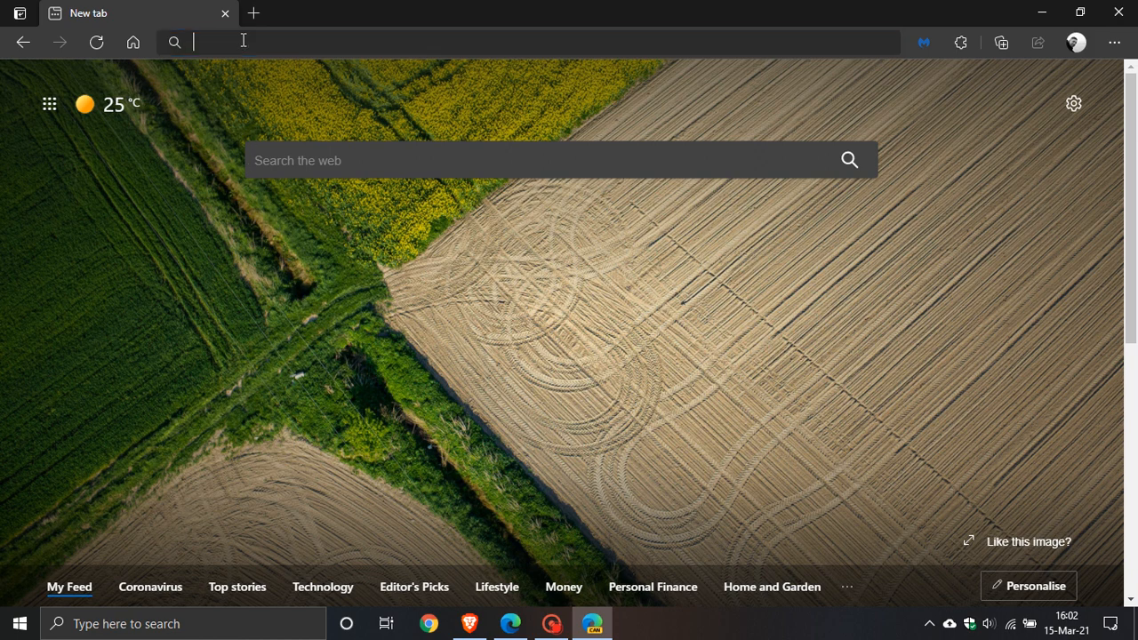
pyautogui.write('edge://flags')
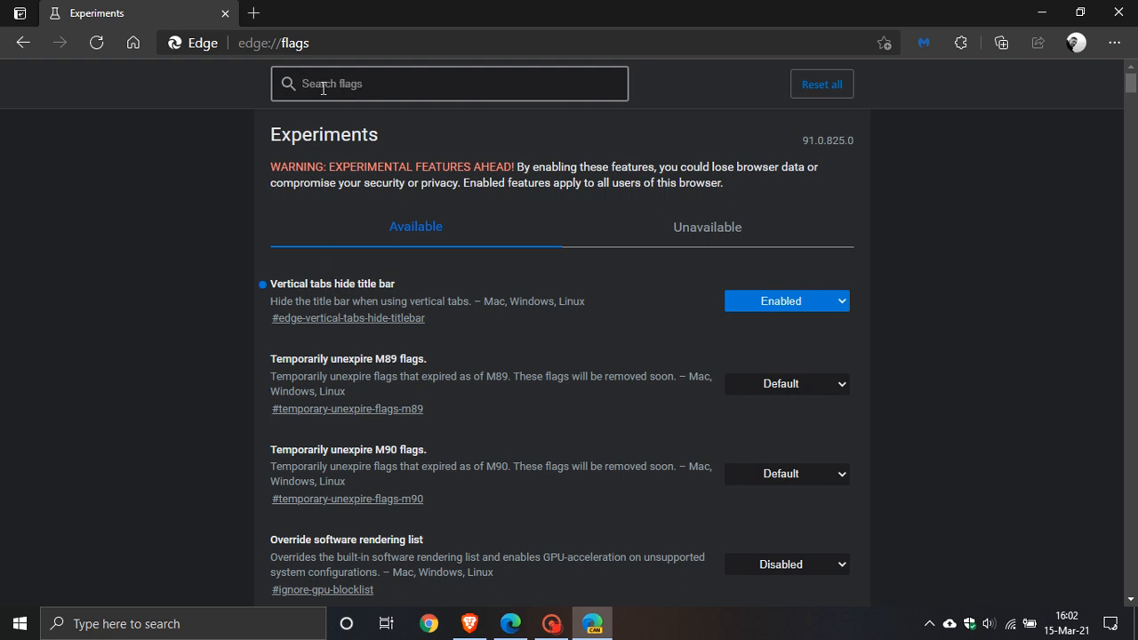
pyautogui.write('pic')
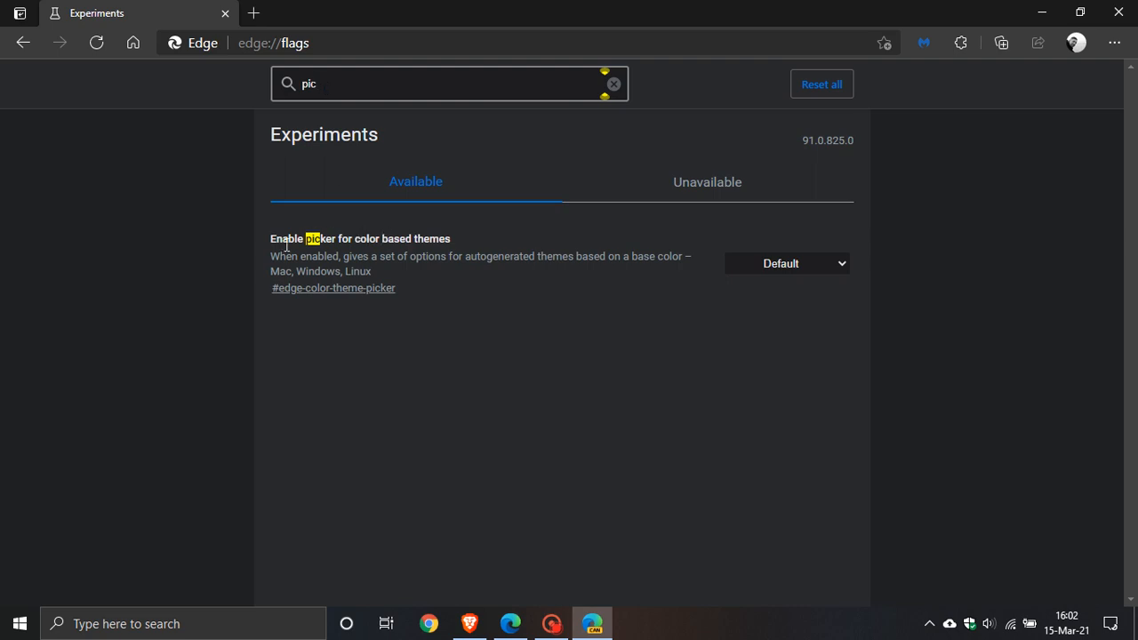
pyautogui.moveTo(781, 338)
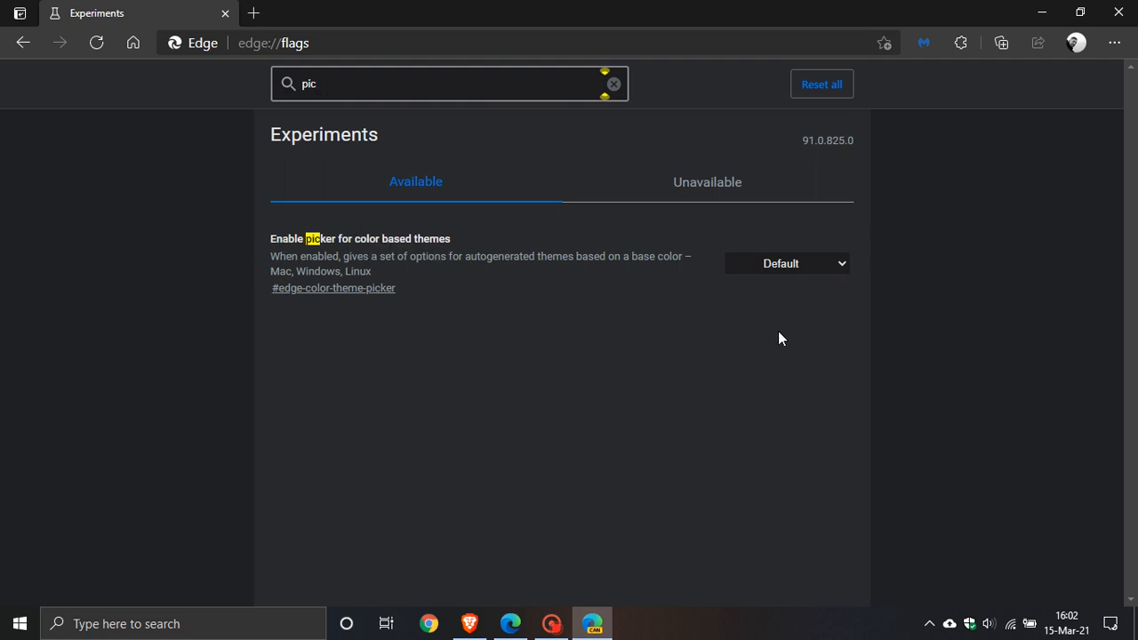
pyautogui.click(786, 264)
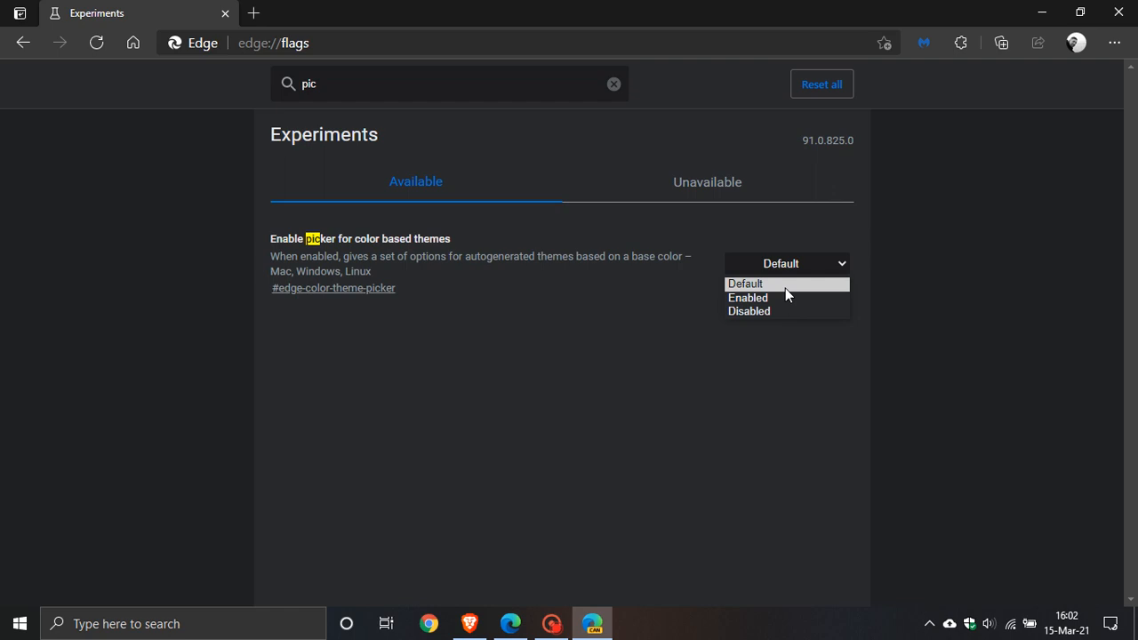
pyautogui.moveTo(783, 311)
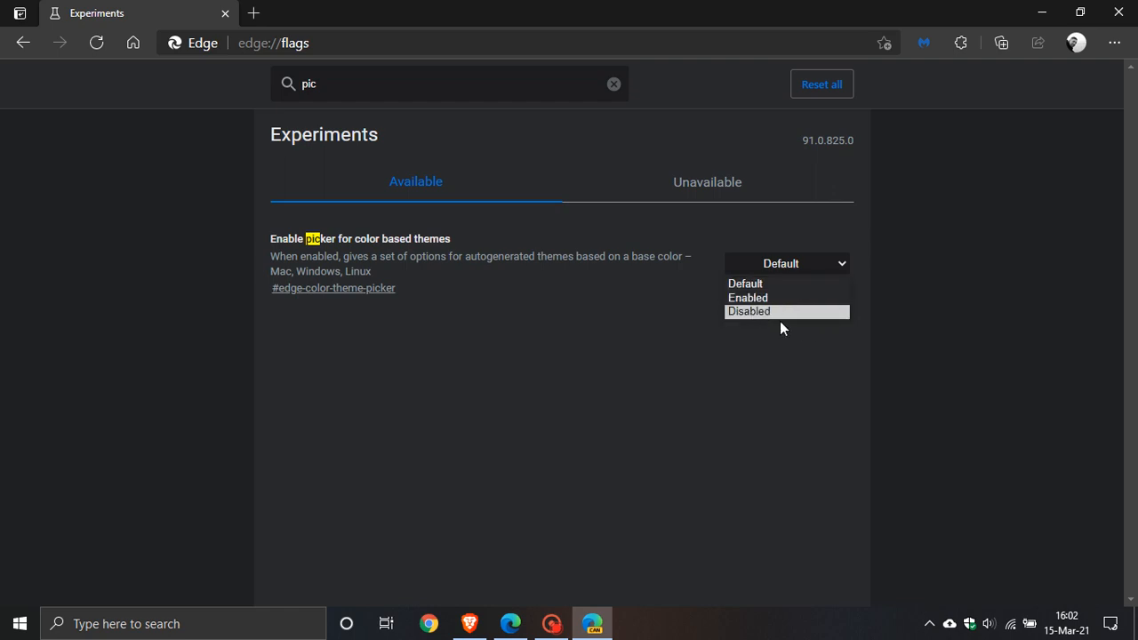
pyautogui.moveTo(767, 299)
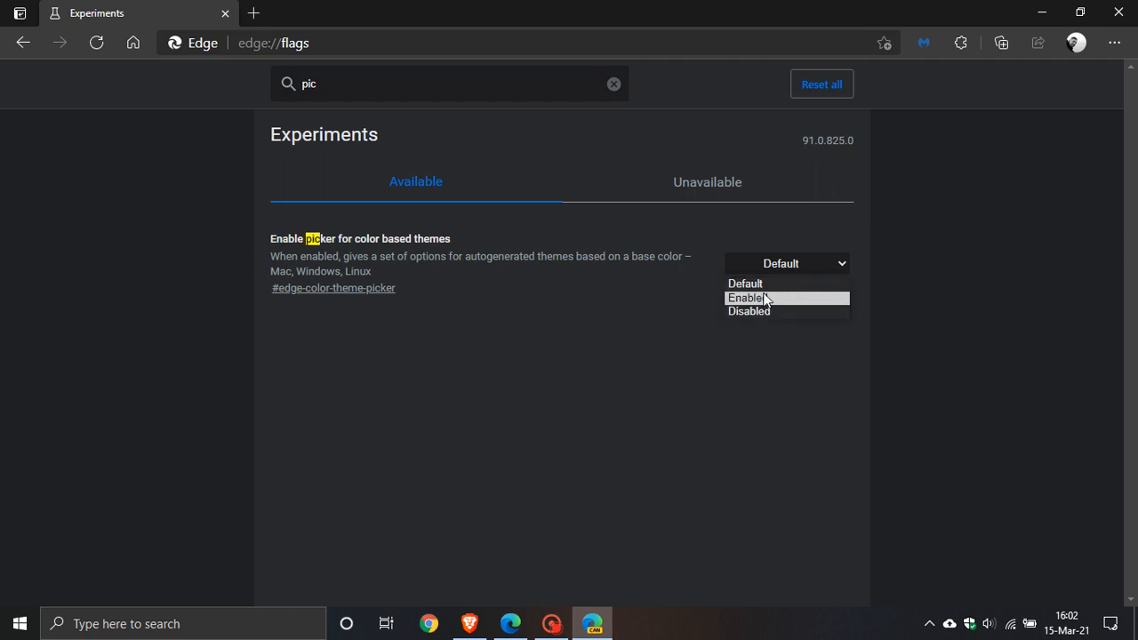
pyautogui.click(747, 298)
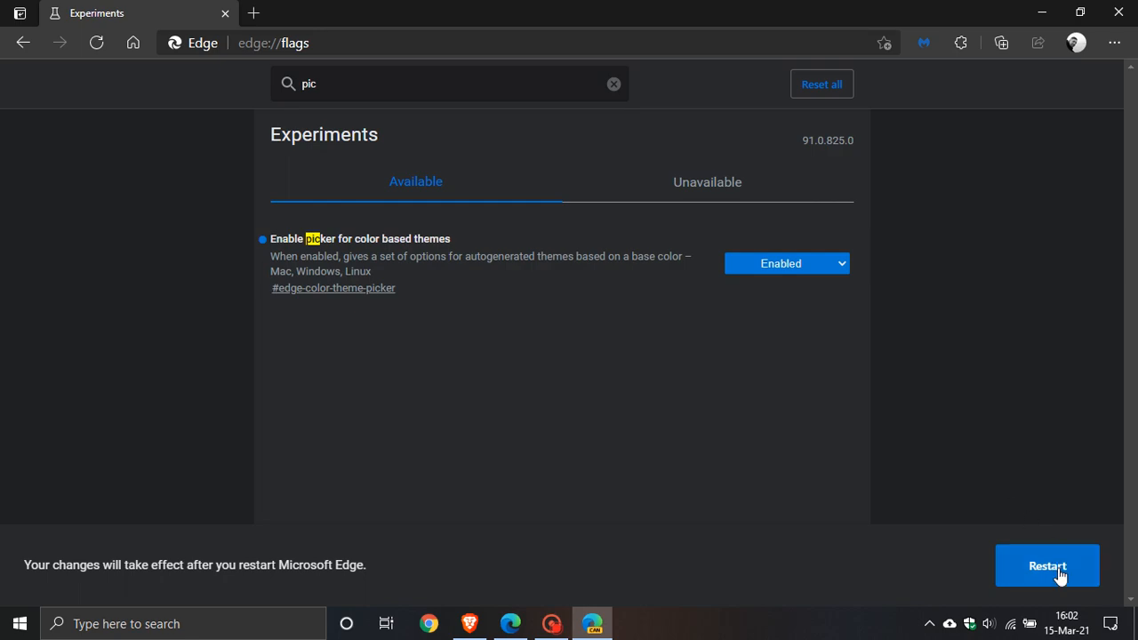
# Restart the browser to apply the flag and go into Settings.
pyautogui.click(1048, 565)
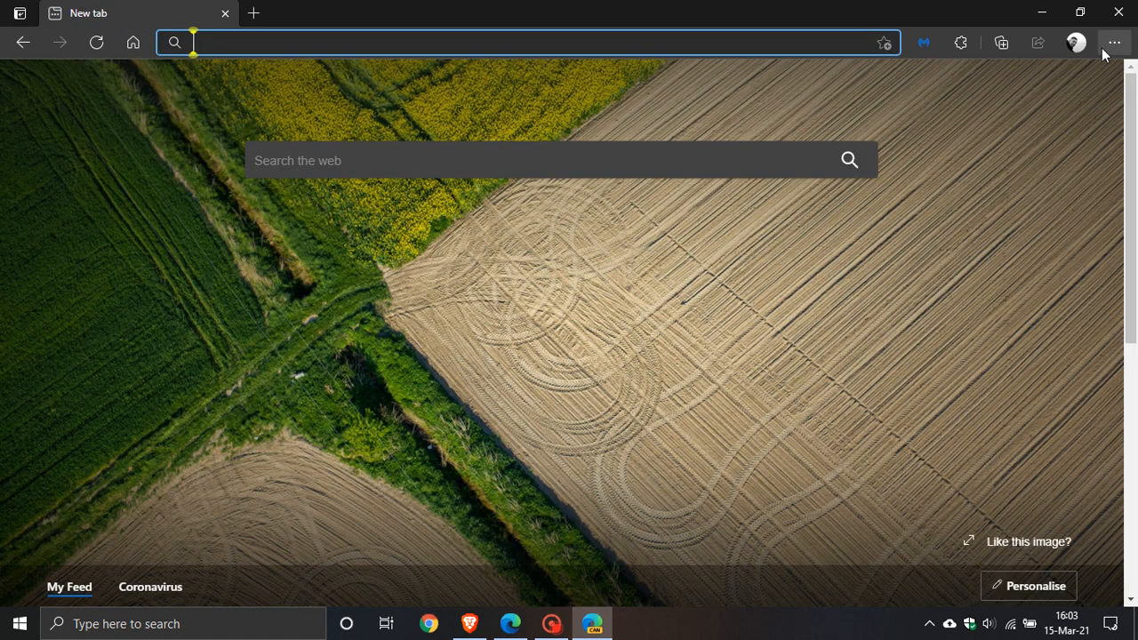
pyautogui.click(1113, 43)
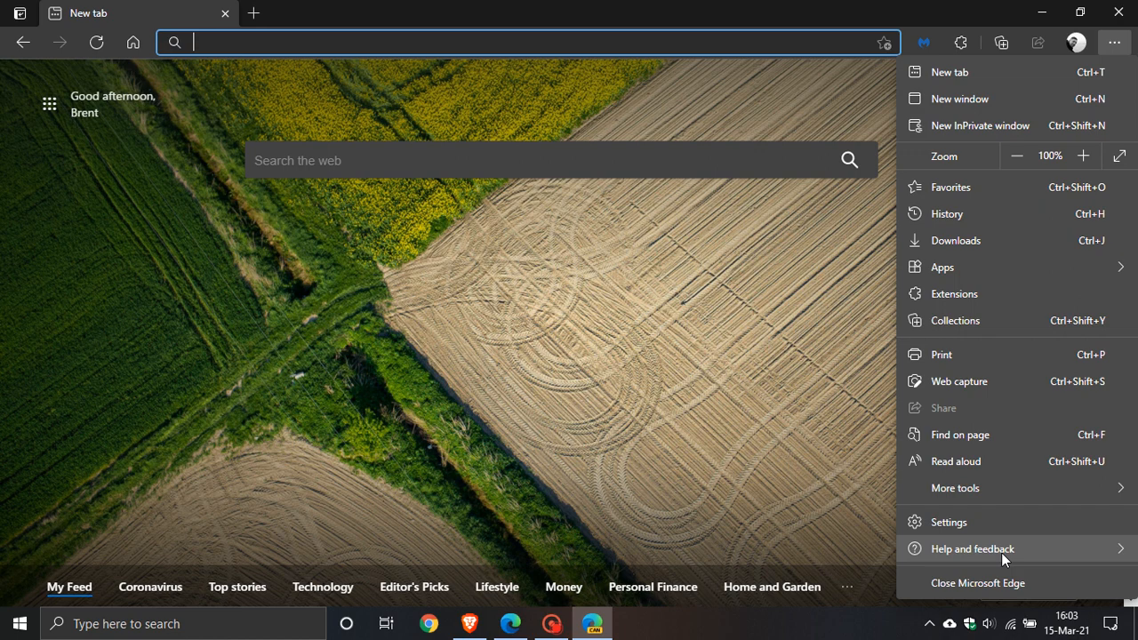
pyautogui.click(948, 523)
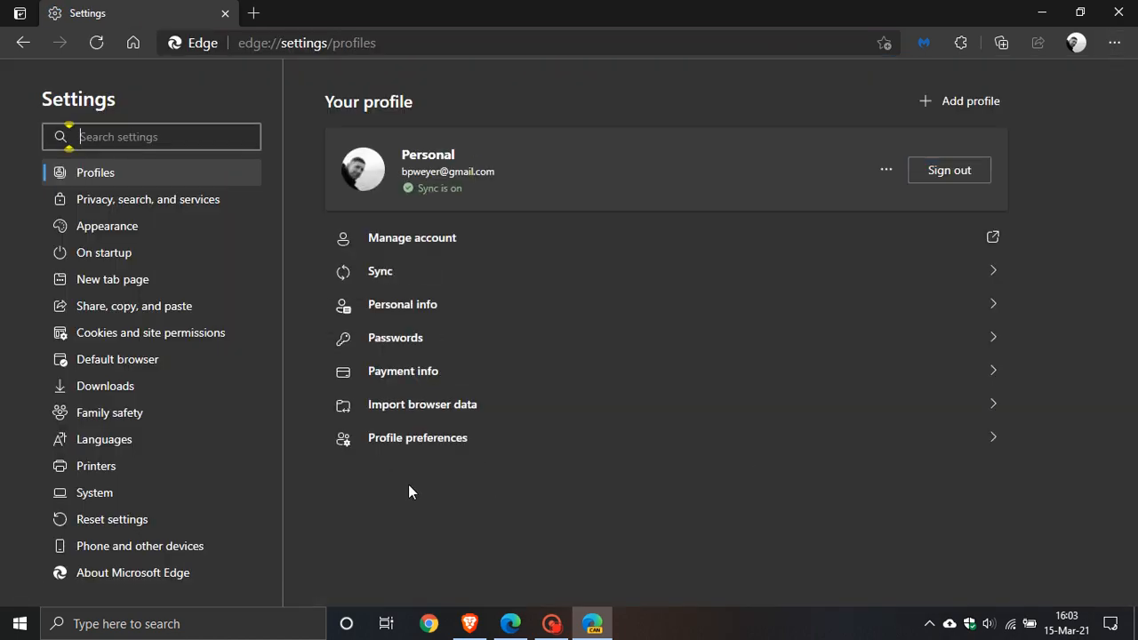
# Show the Appearance settings scrolled down to the Theme grid.
pyautogui.click(107, 226)
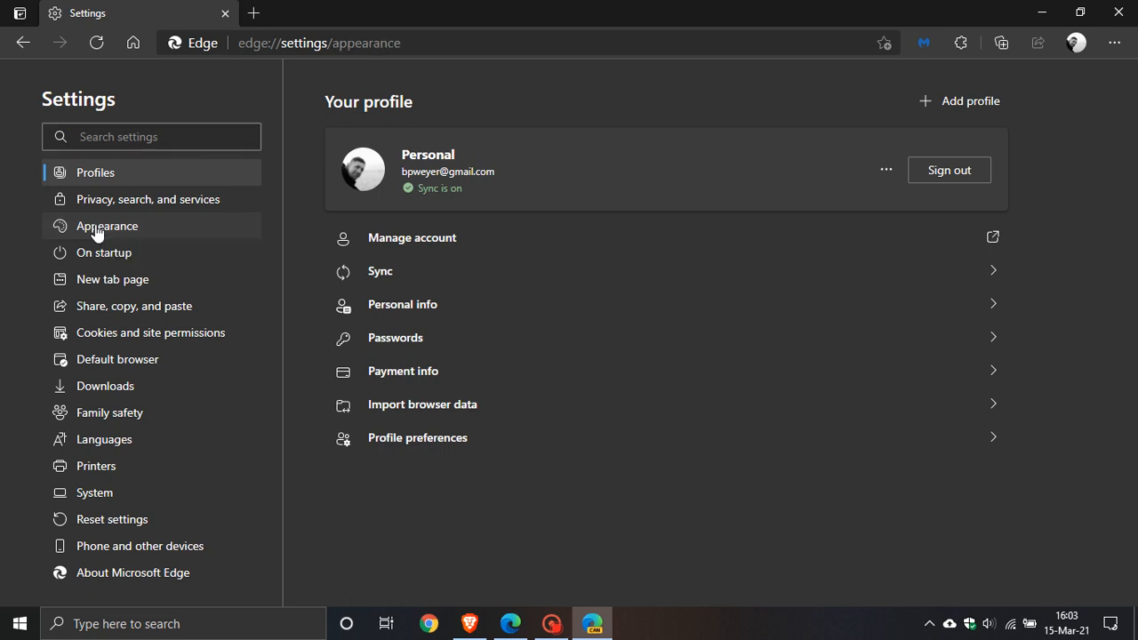
pyautogui.click(107, 225)
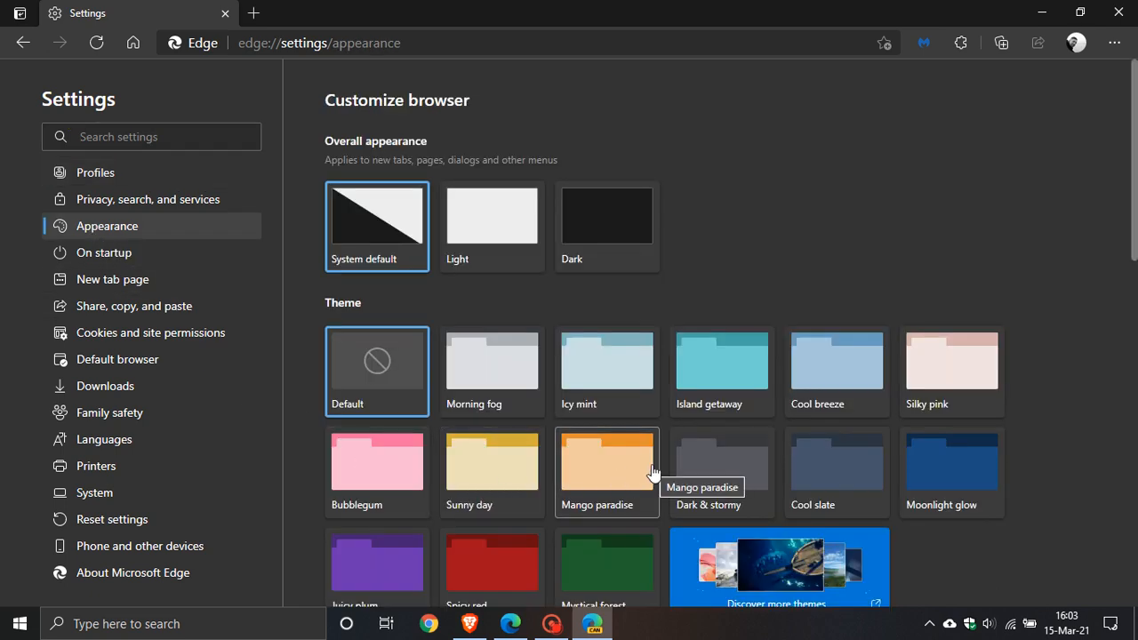
pyautogui.scroll(-3)
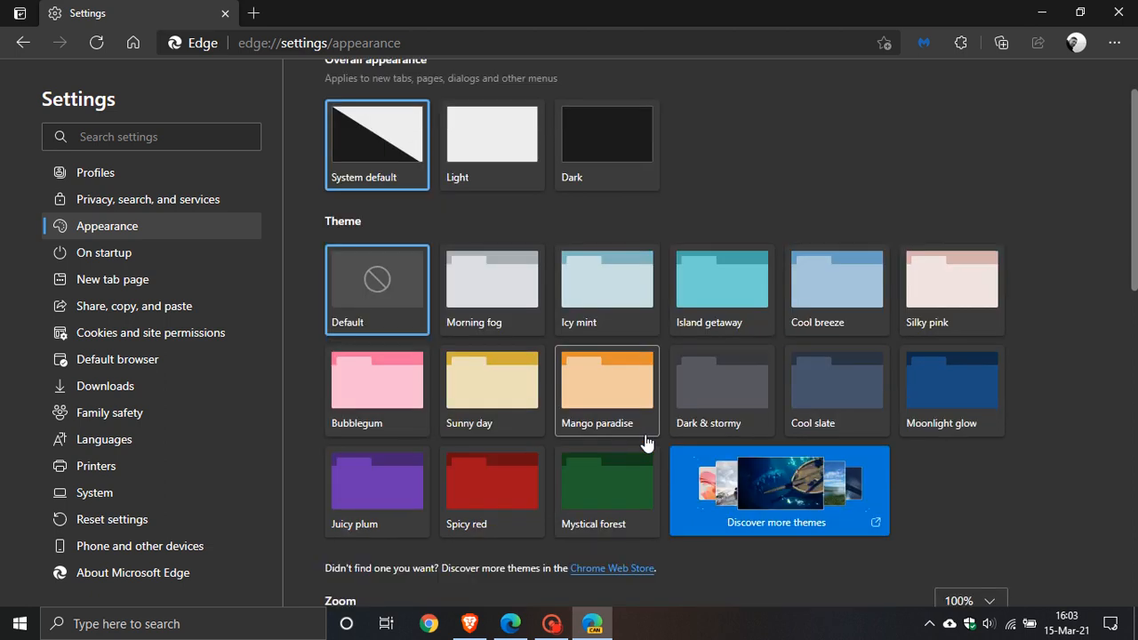
pyautogui.moveTo(649, 398)
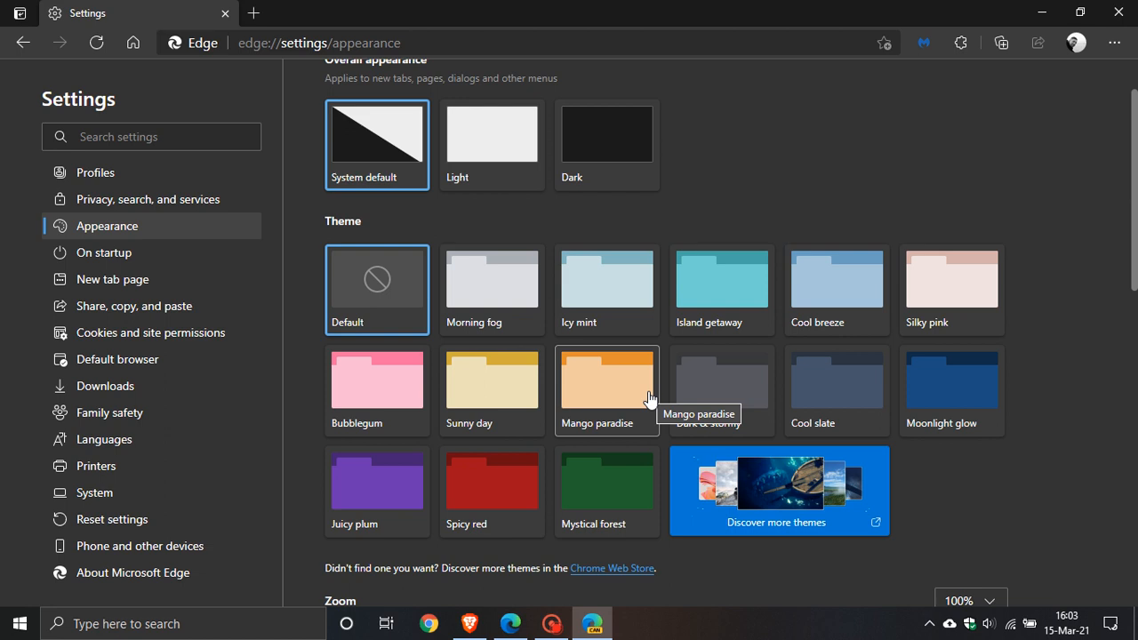
pyautogui.moveTo(740, 357)
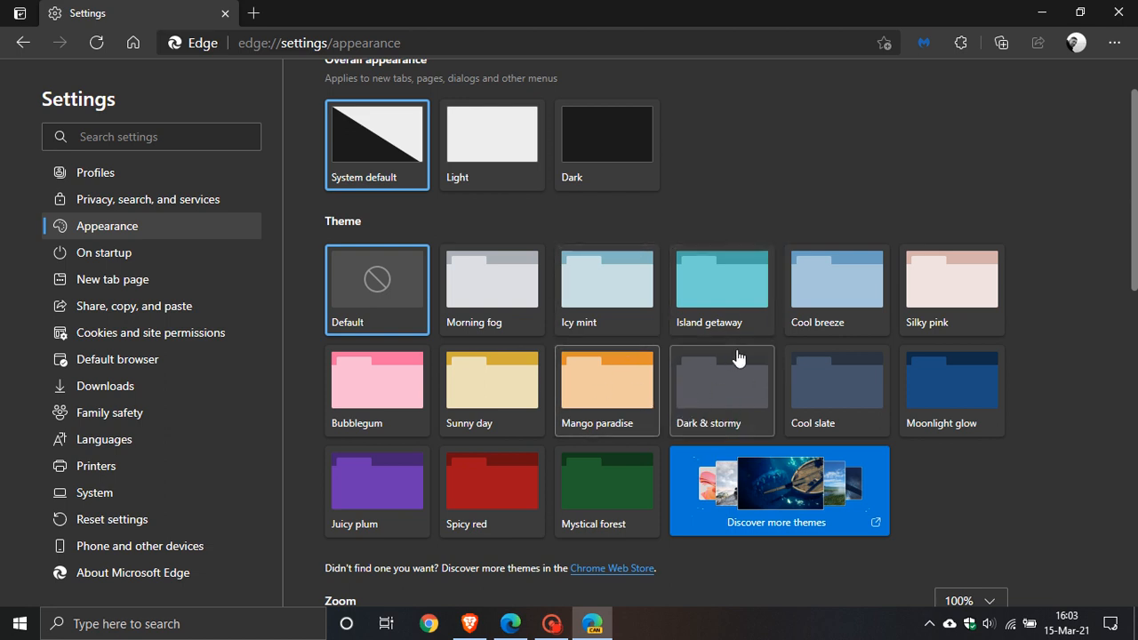
pyautogui.moveTo(622, 347)
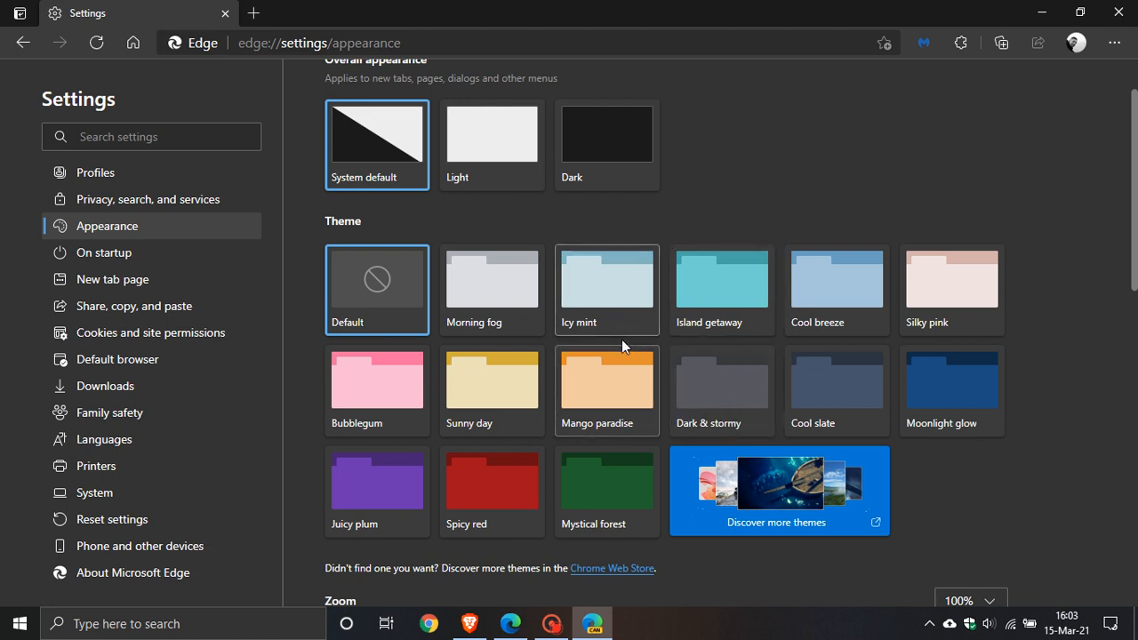
pyautogui.moveTo(697, 334)
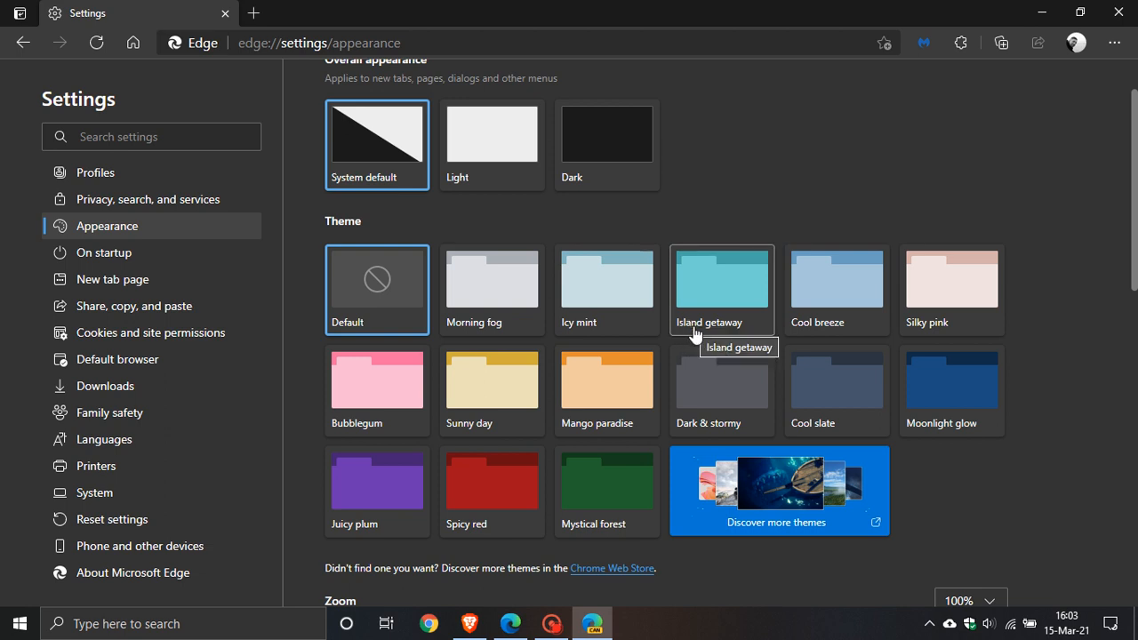
pyautogui.moveTo(922, 331)
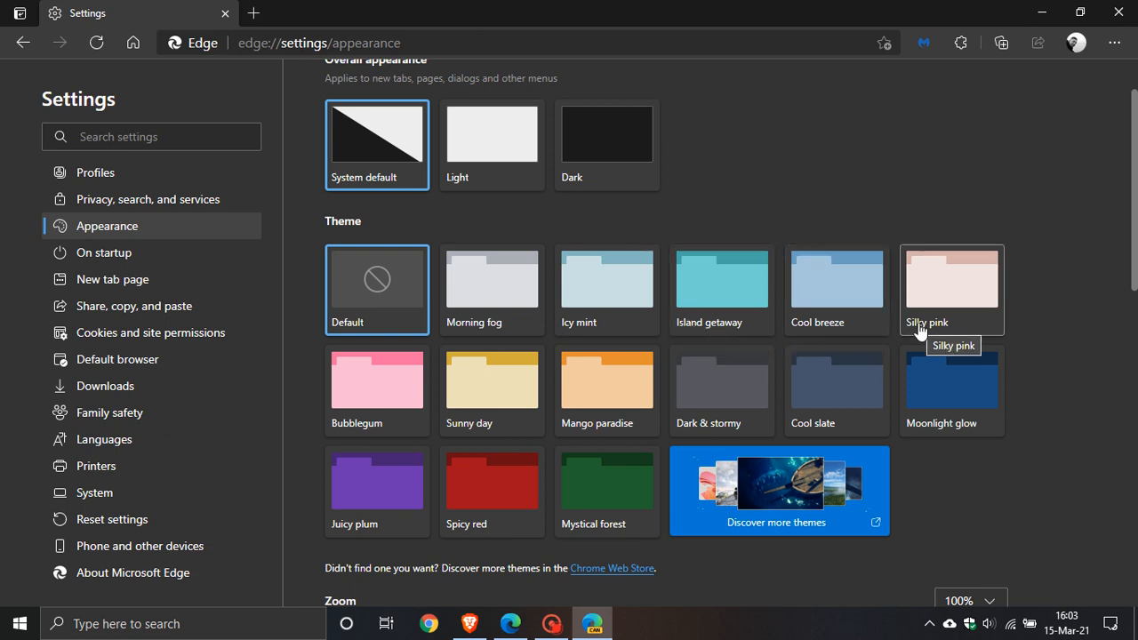
pyautogui.moveTo(950, 391)
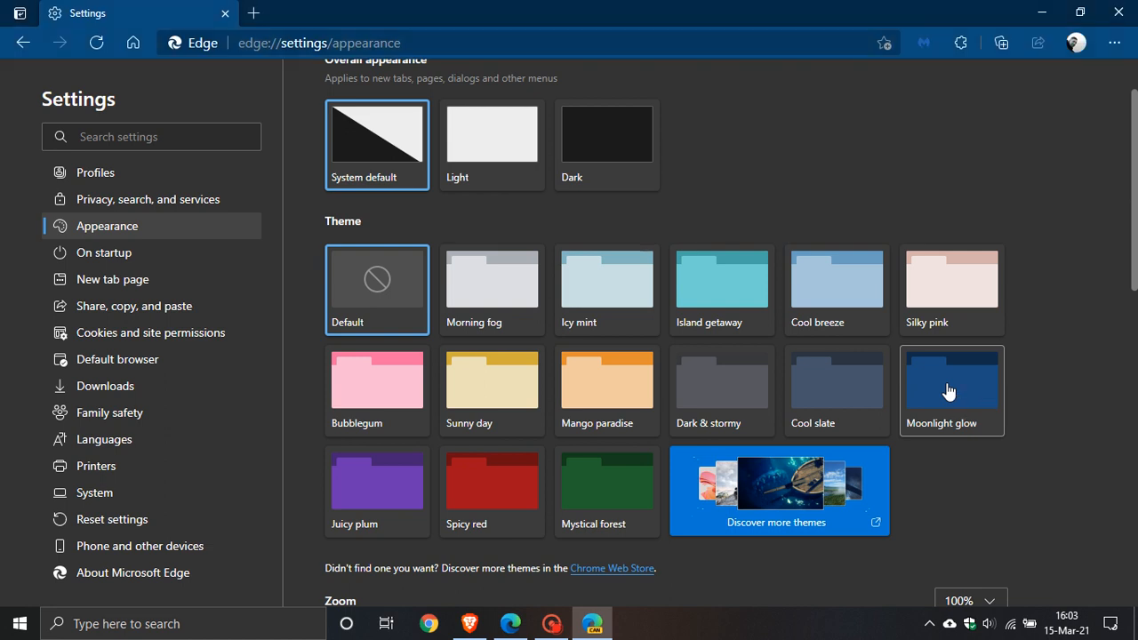
# Apply the Moonlight glow theme, then switch to Mango paradise.
pyautogui.click(952, 390)
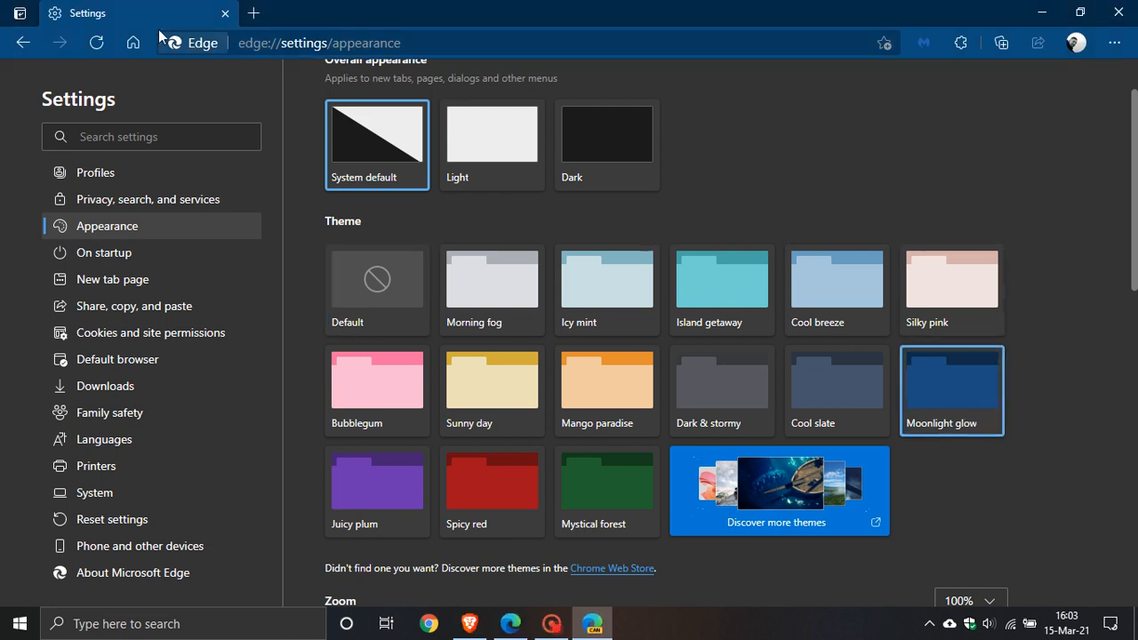
pyautogui.moveTo(950, 206)
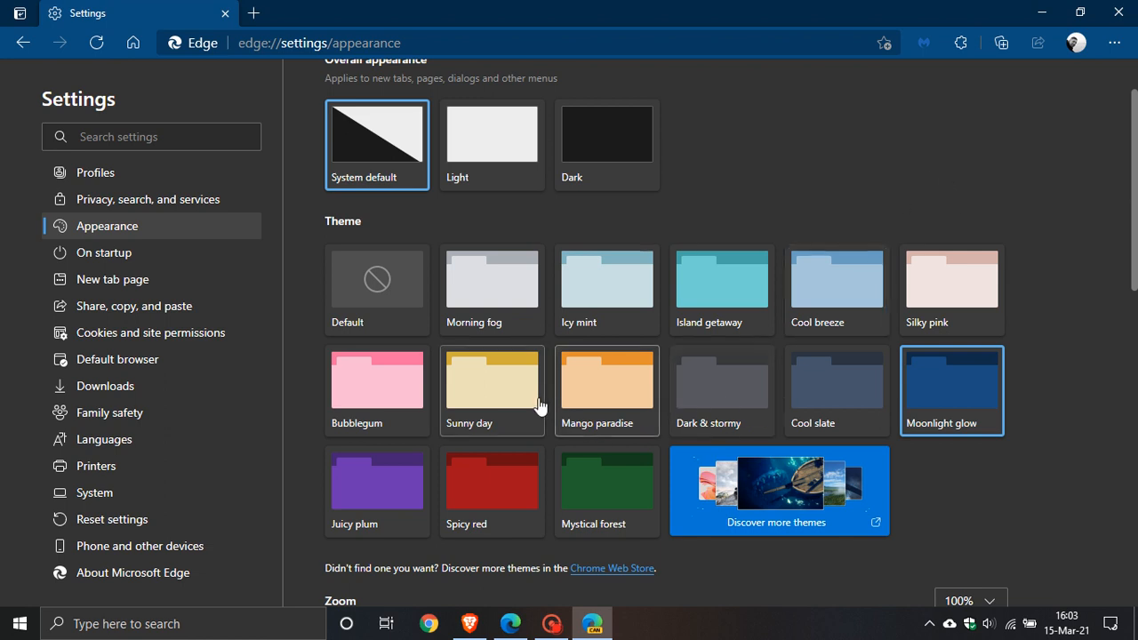
pyautogui.click(608, 390)
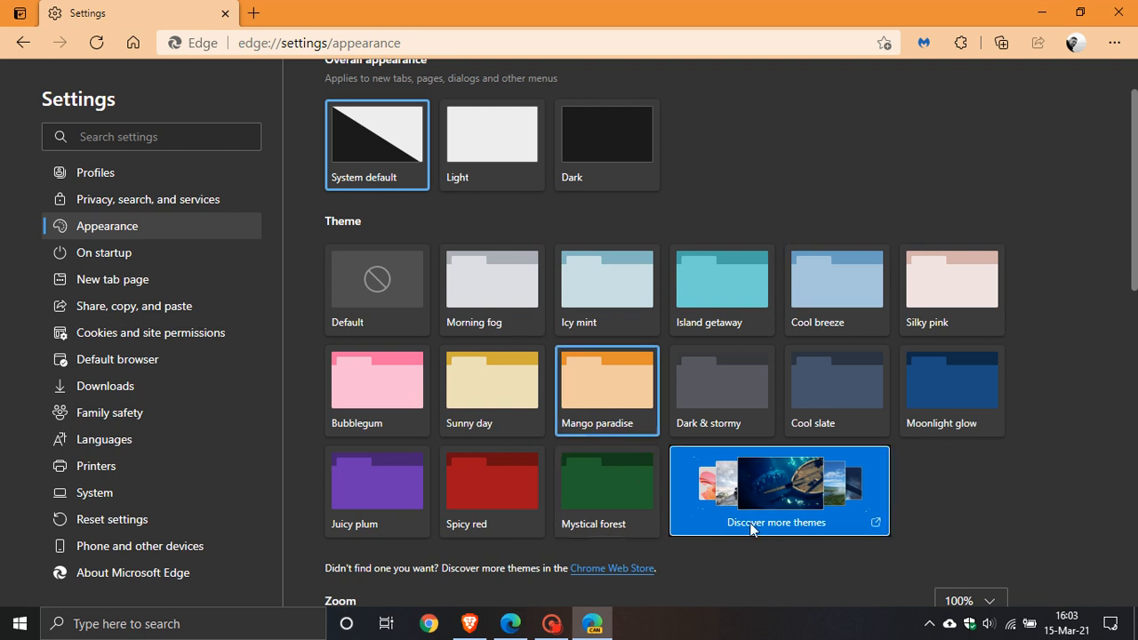
pyautogui.moveTo(811, 515)
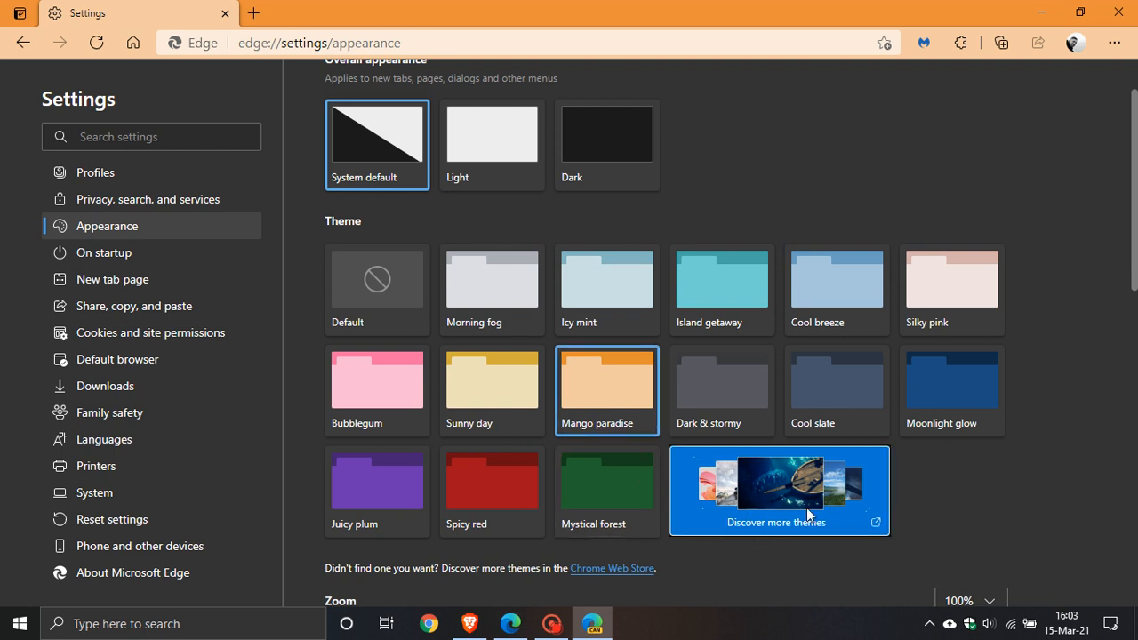
pyautogui.moveTo(779, 512)
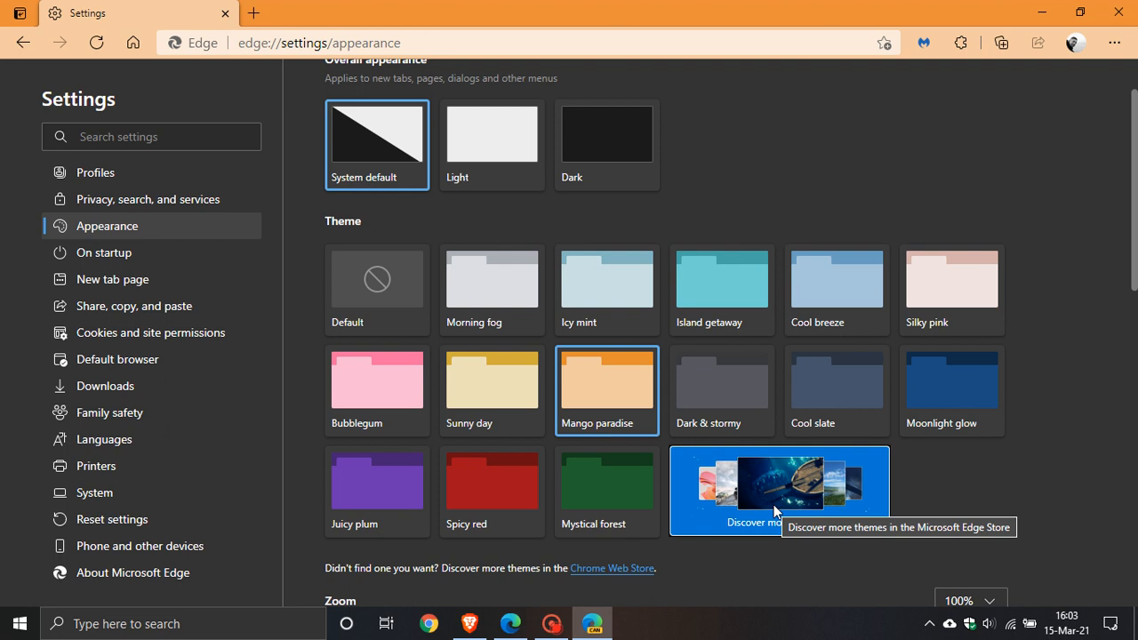
pyautogui.moveTo(701, 459)
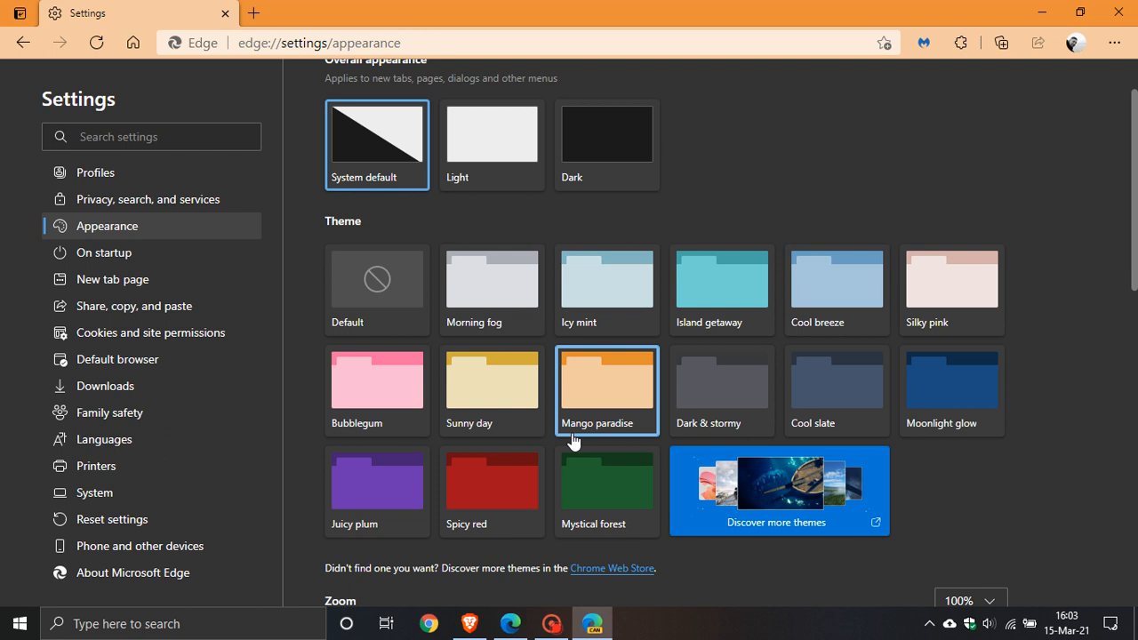
# Revert to the Default theme, try Dark appearance, then set it back to System default.
pyautogui.click(377, 279)
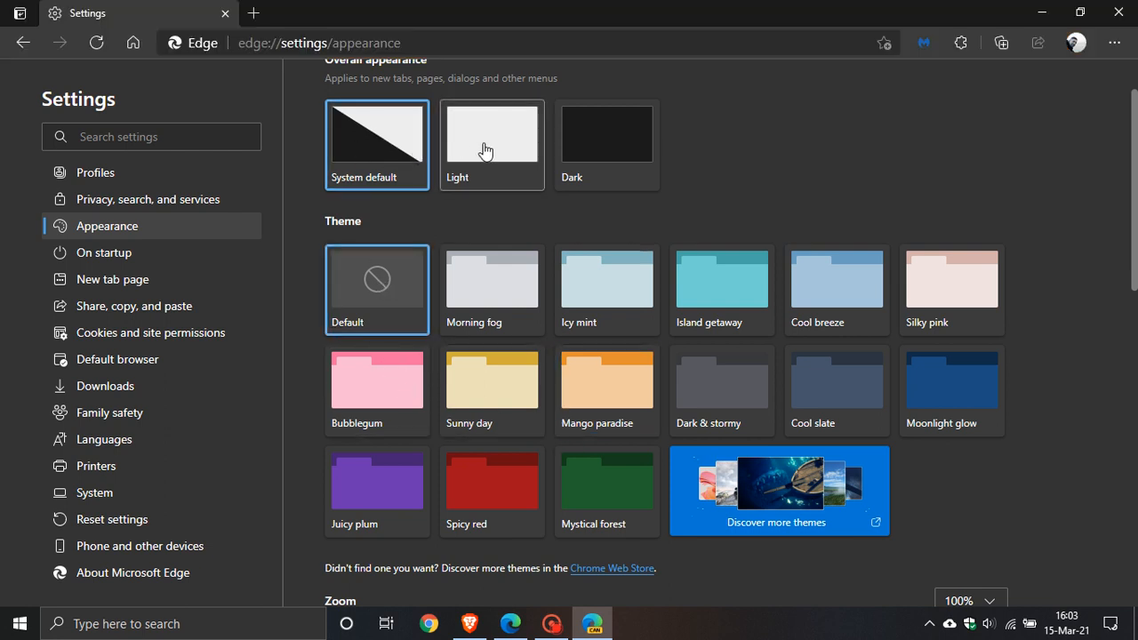
pyautogui.click(607, 142)
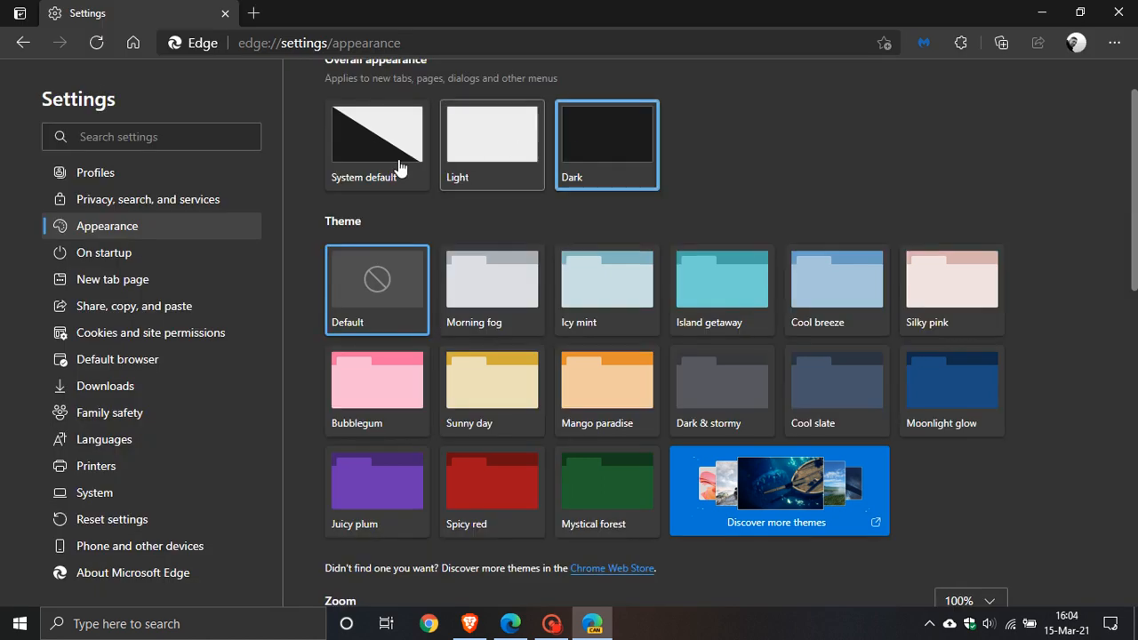
pyautogui.click(377, 142)
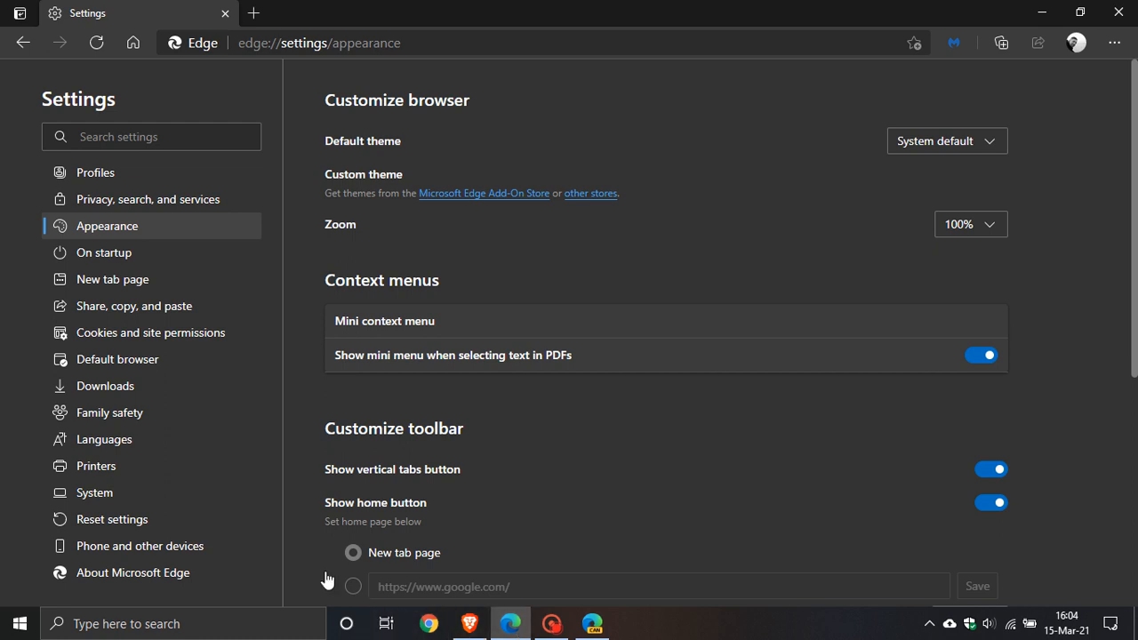
pyautogui.moveTo(85, 228)
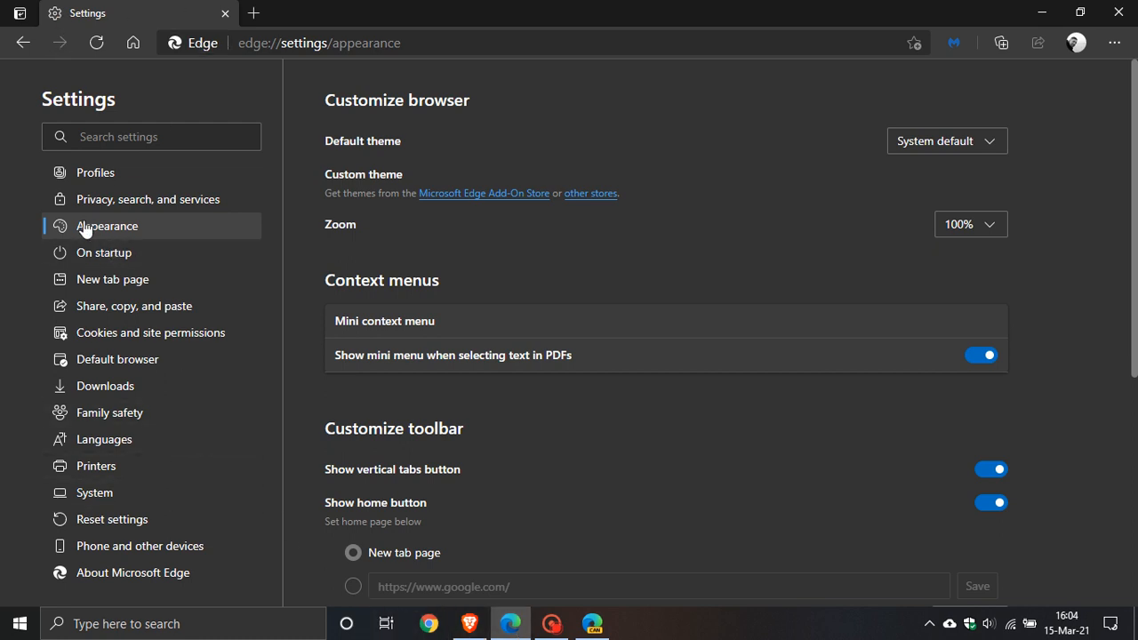
pyautogui.moveTo(412, 245)
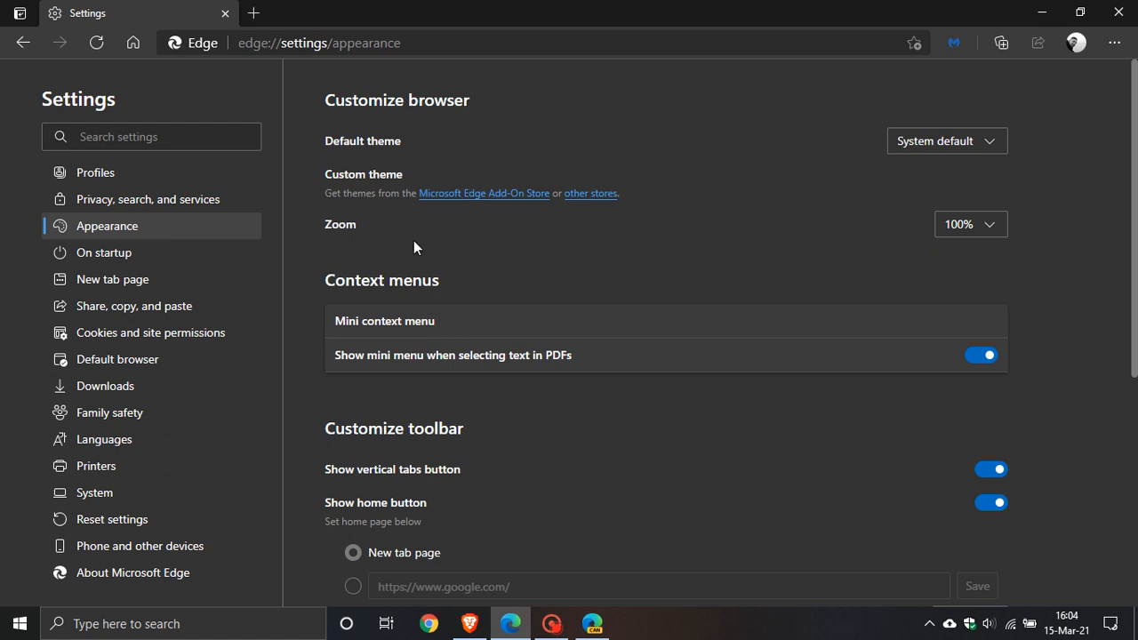
pyautogui.moveTo(438, 206)
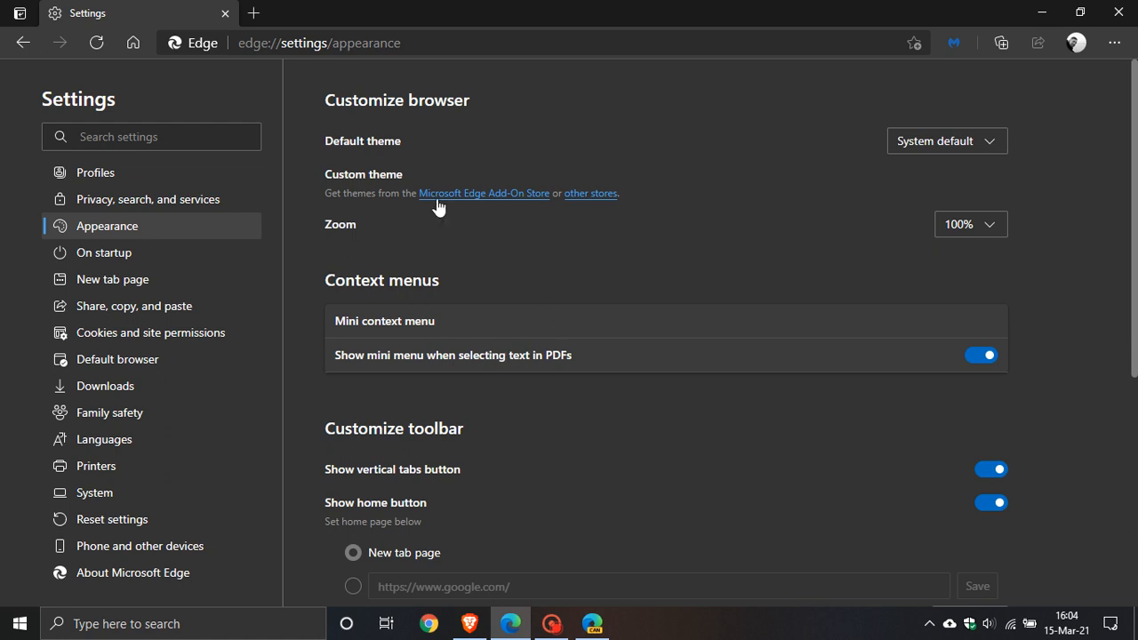
pyautogui.moveTo(526, 213)
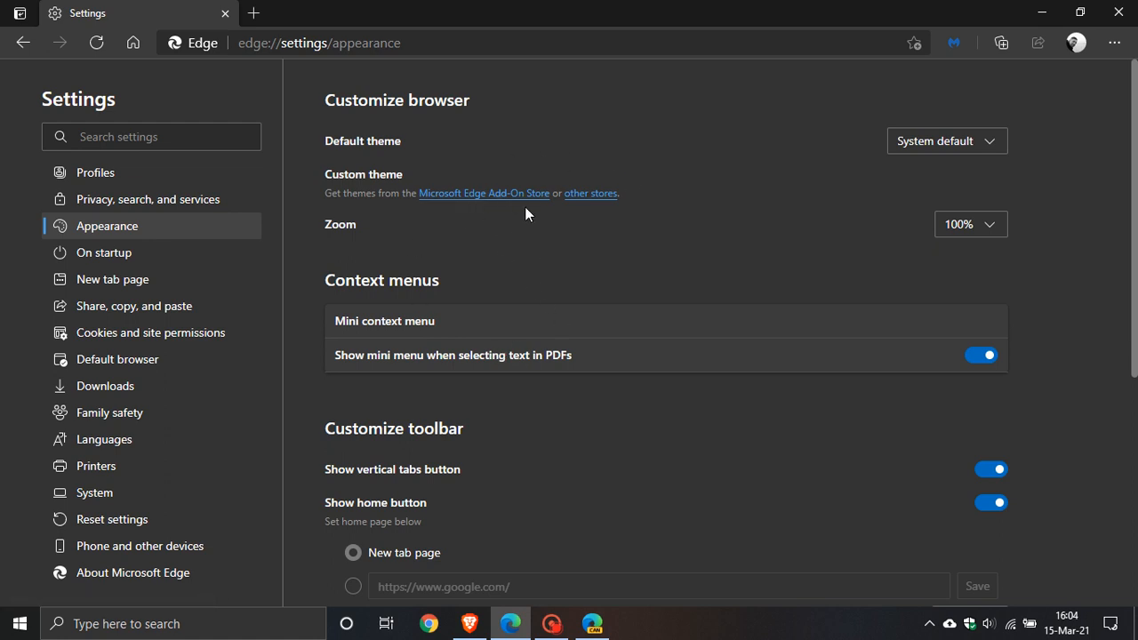
pyautogui.moveTo(506, 192)
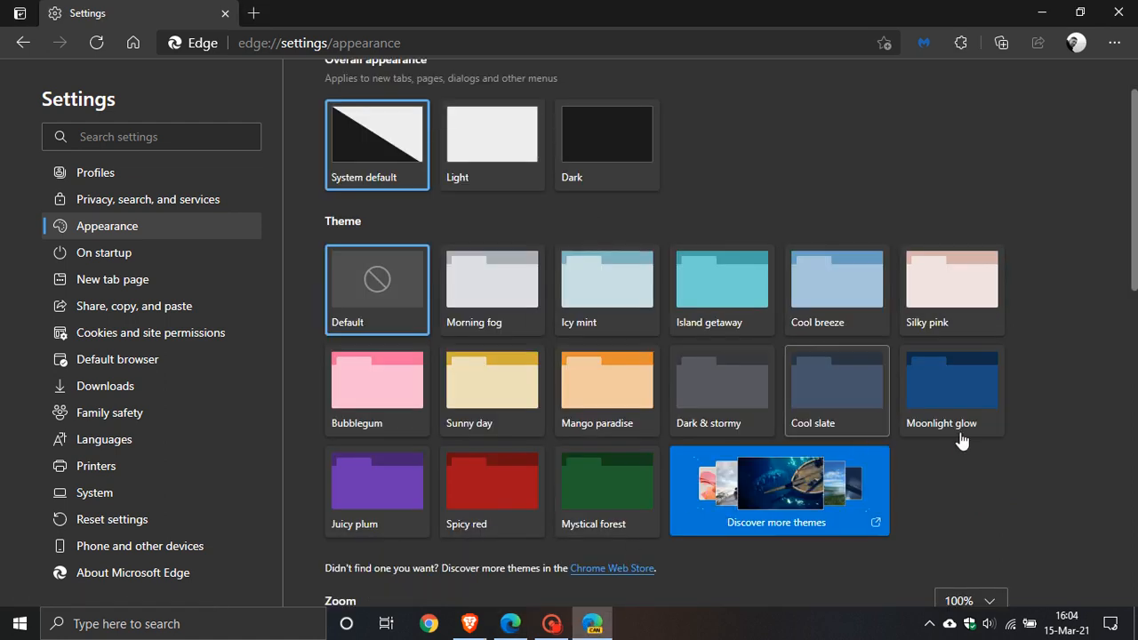
pyautogui.moveTo(555, 505)
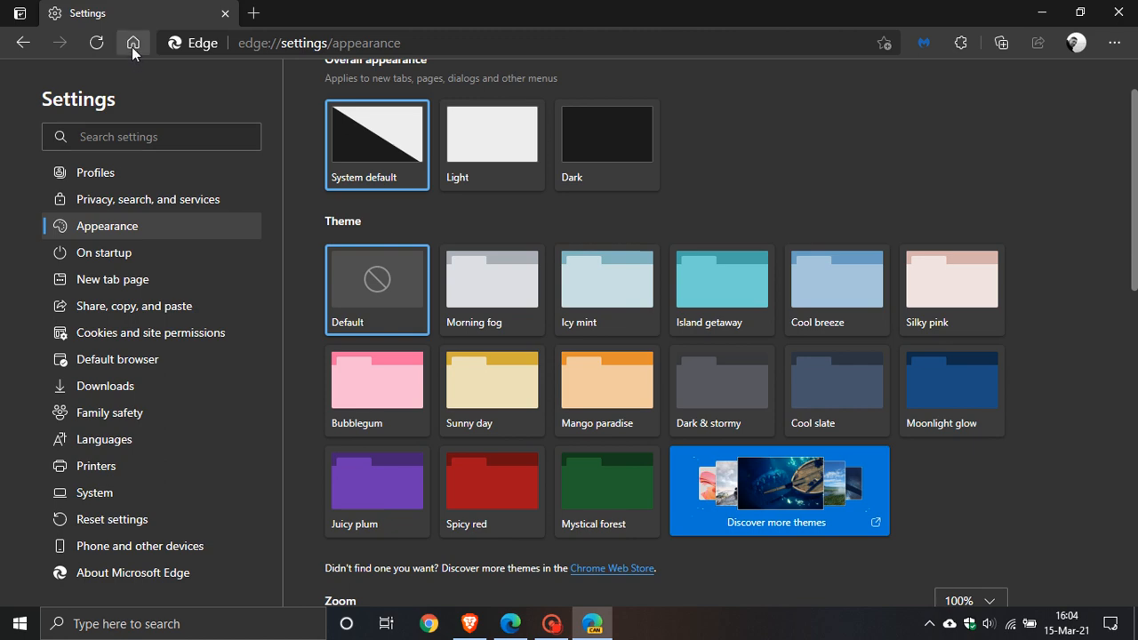
# Show a new tab page with the farmland background under the Default theme.
pyautogui.click(132, 43)
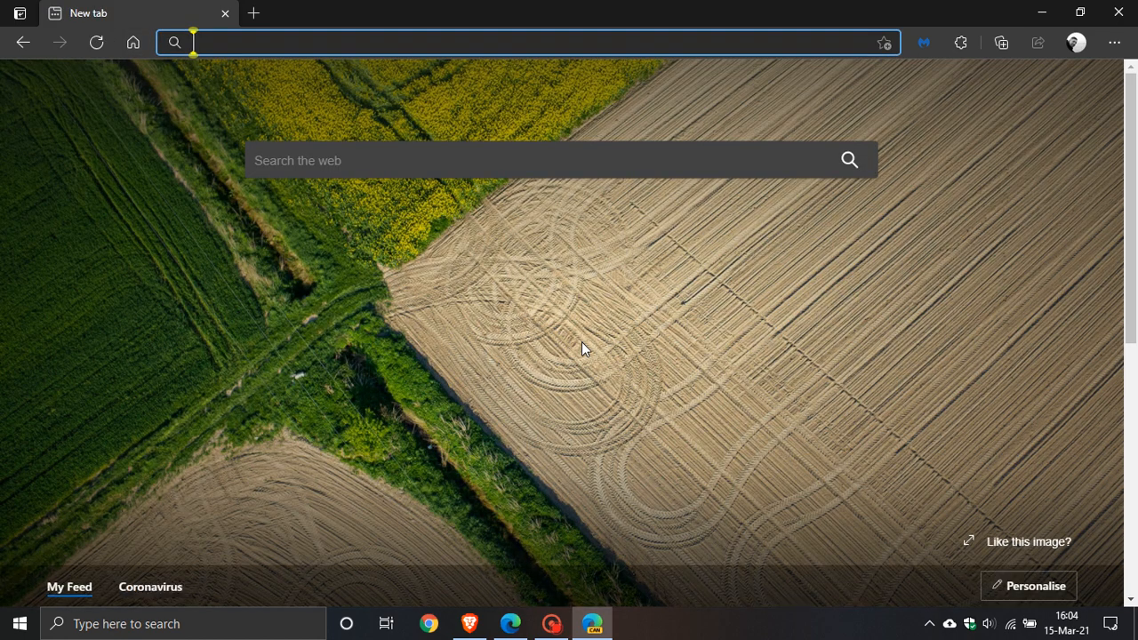